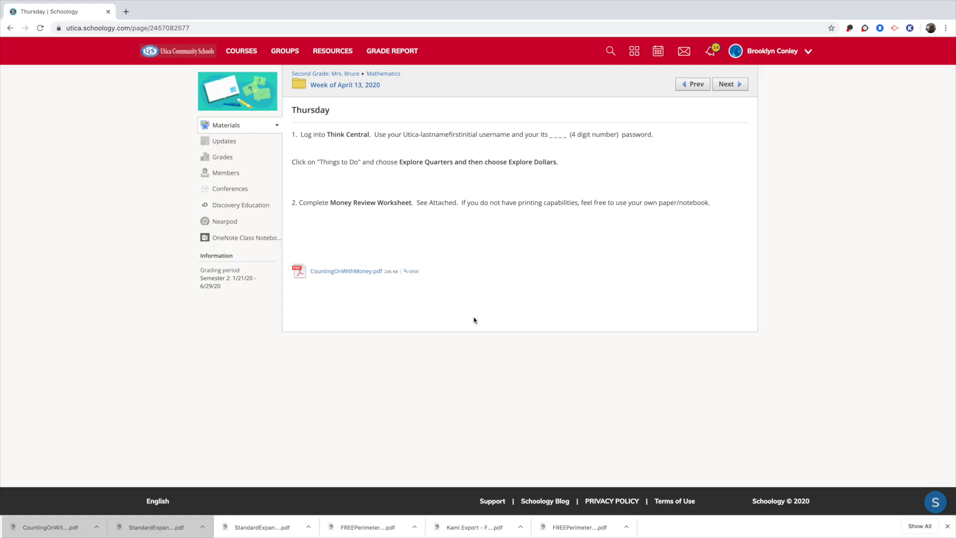
mouse_move(341, 292)
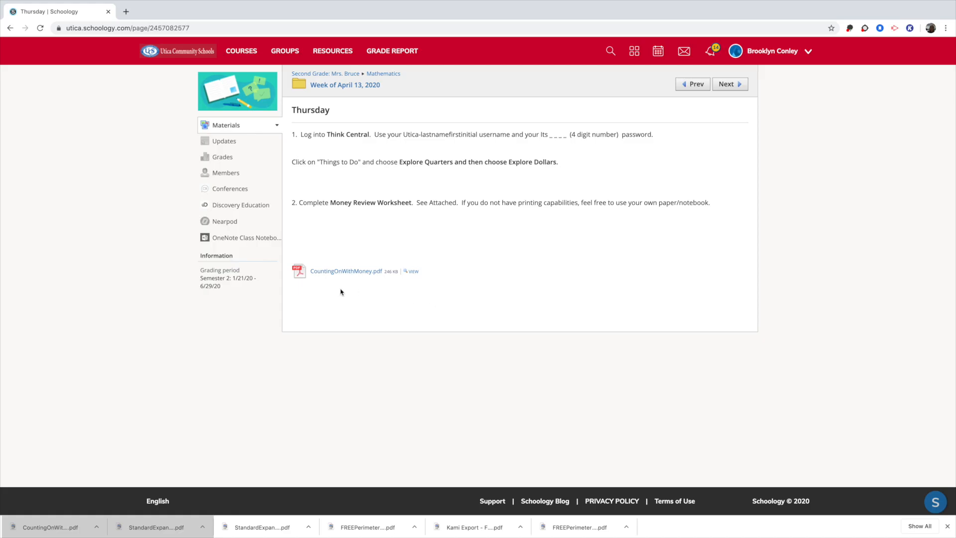
mouse_move(300, 279)
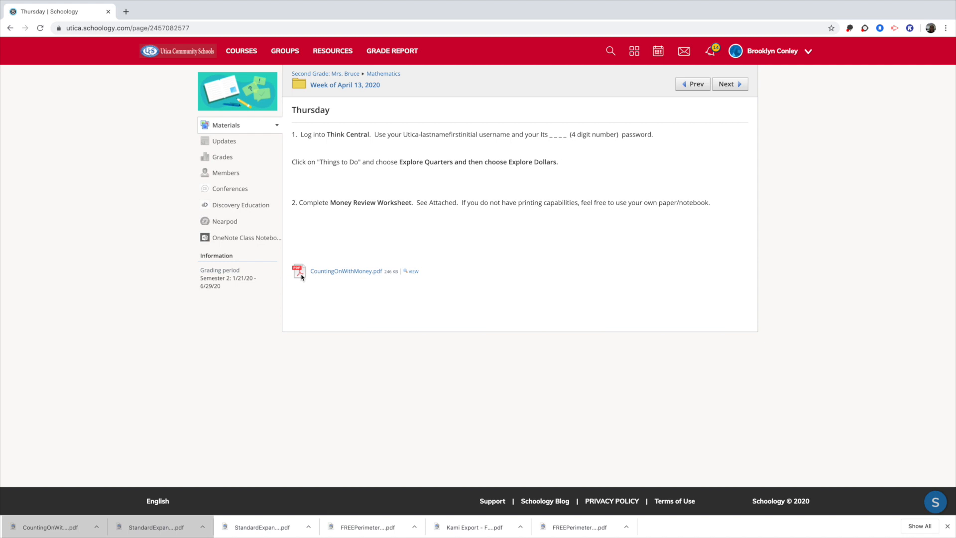
mouse_move(320, 277)
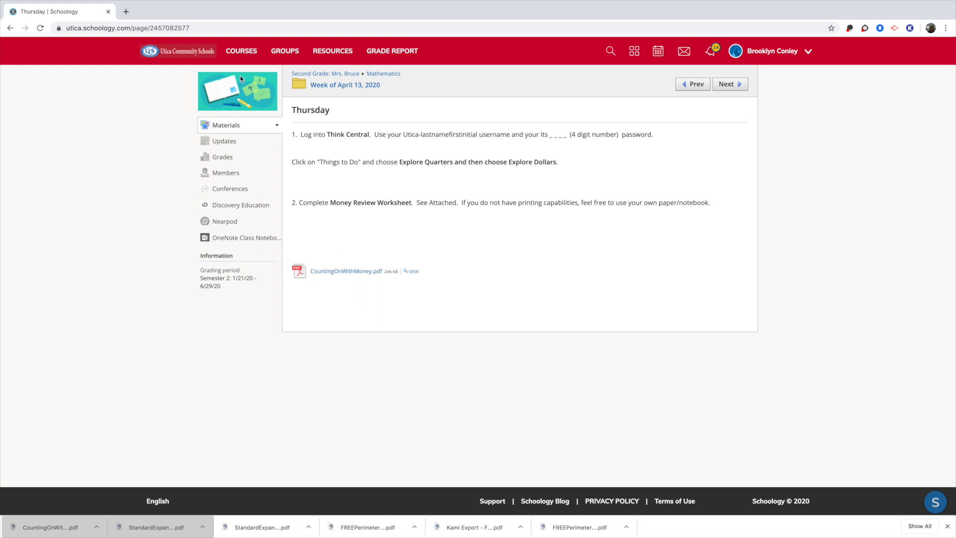
mouse_move(332, 268)
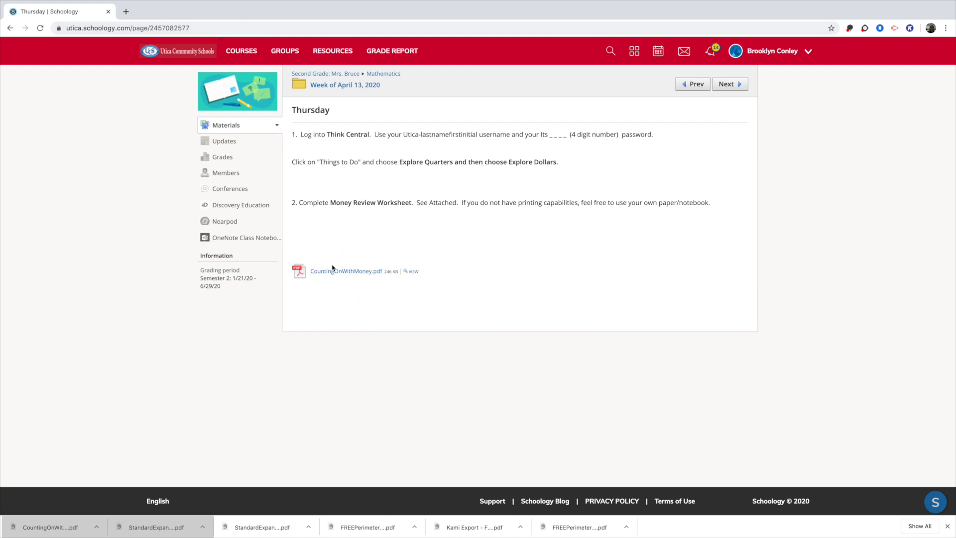
mouse_move(324, 279)
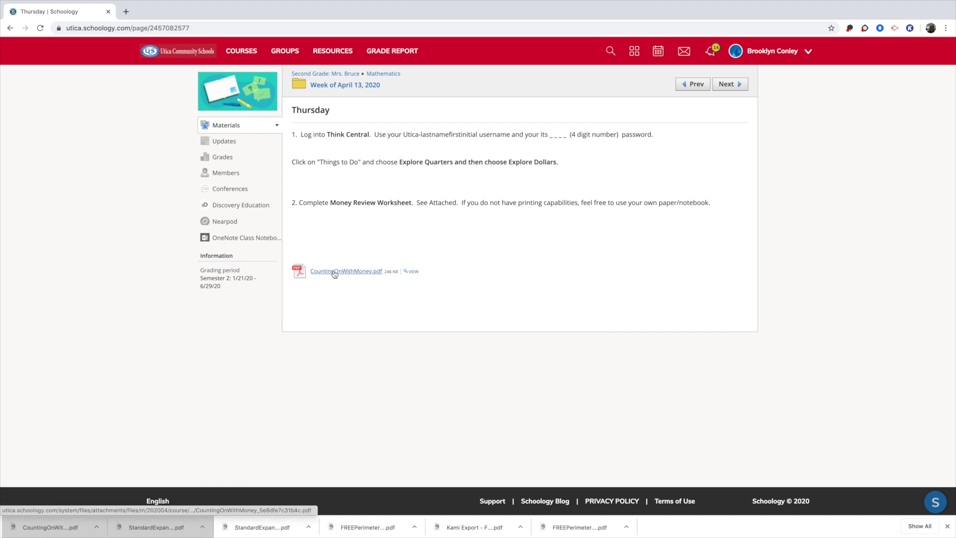
- Download the attached CountingOnWithMoney.pdf worksheet from the Schoology page
click(346, 271)
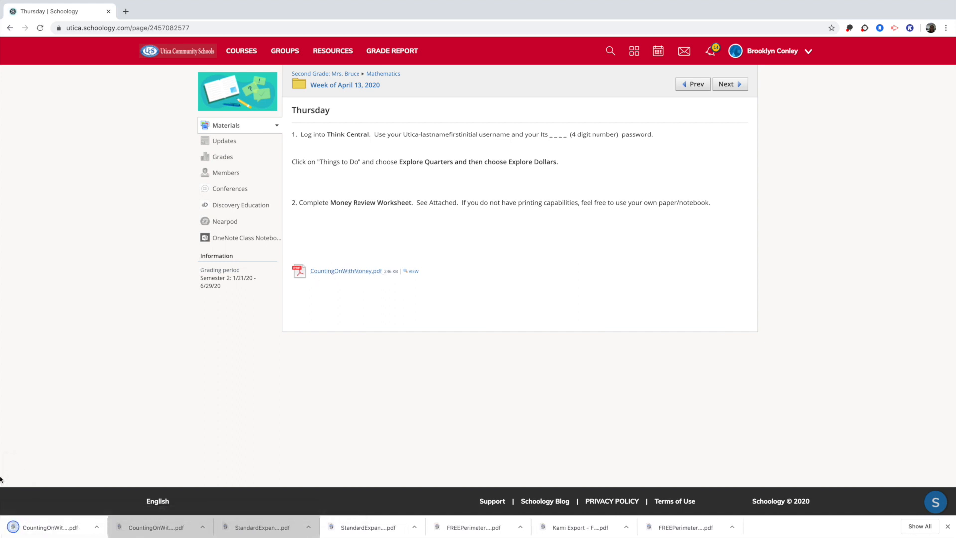
mouse_move(26, 500)
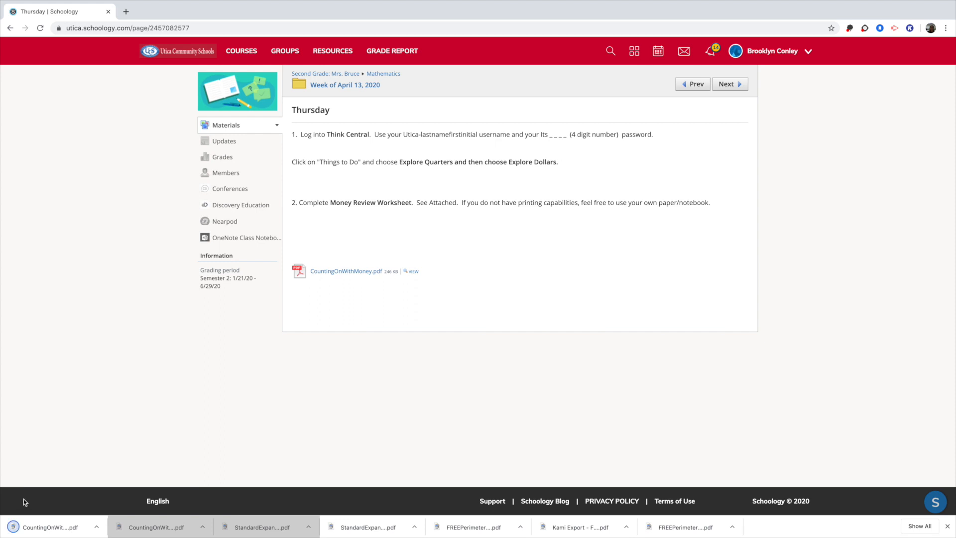
mouse_move(52, 526)
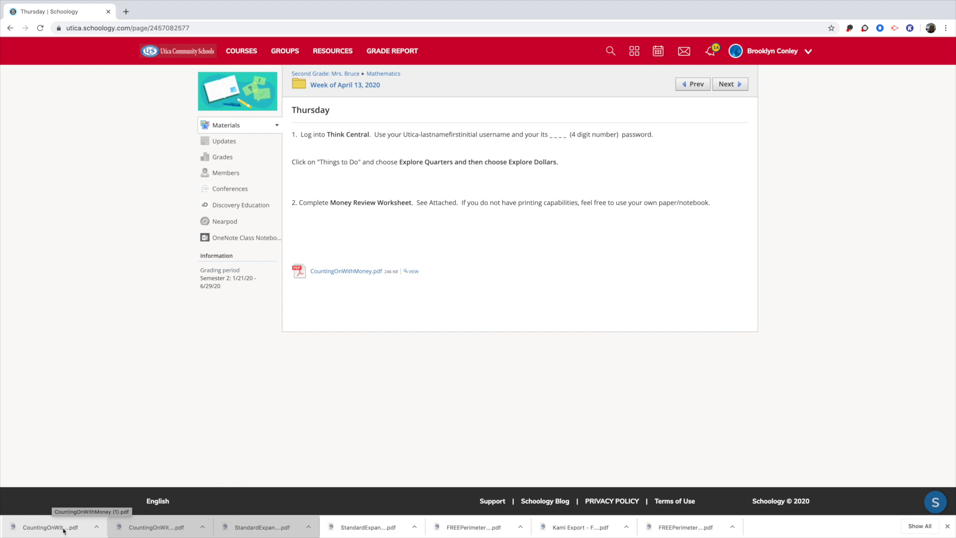
mouse_move(61, 526)
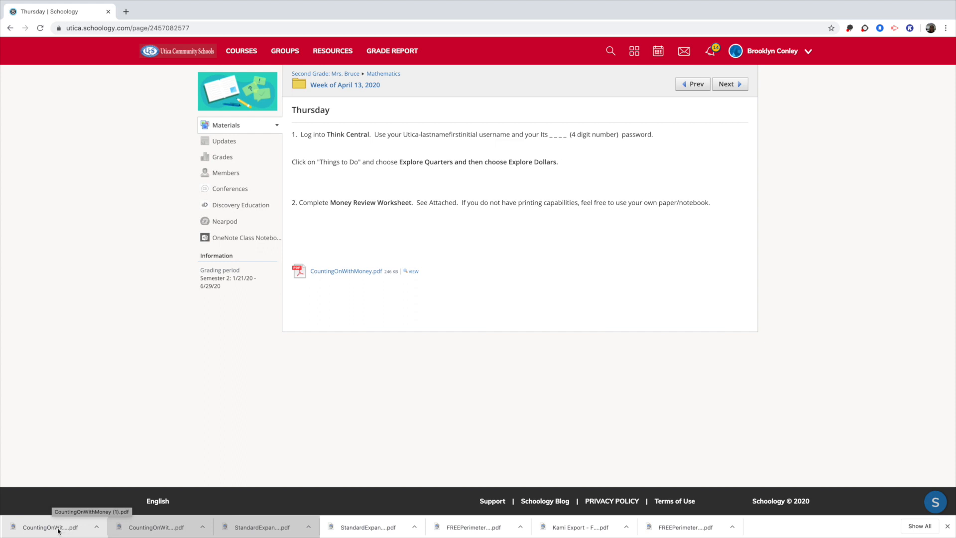
mouse_move(34, 531)
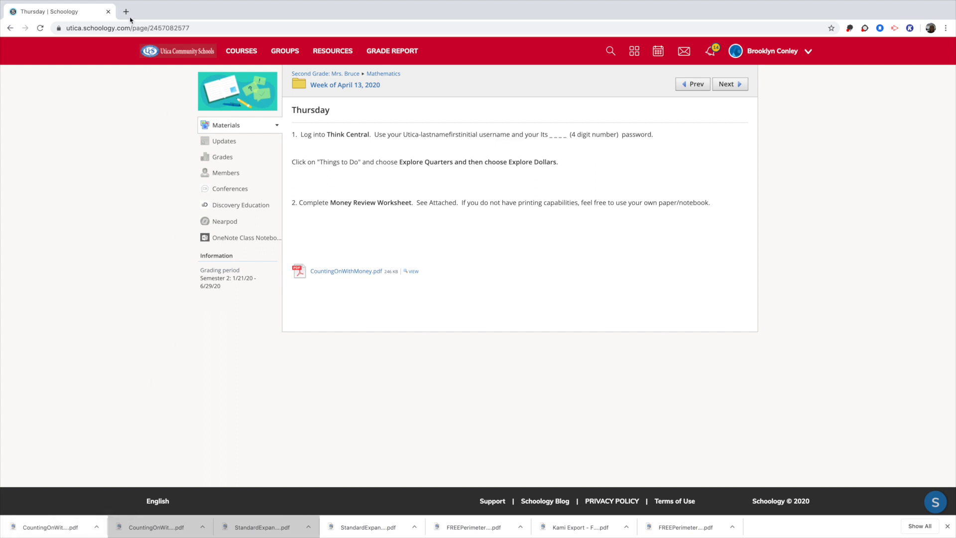
- Search Google for 'kami' in a new Chrome tab
click(126, 12)
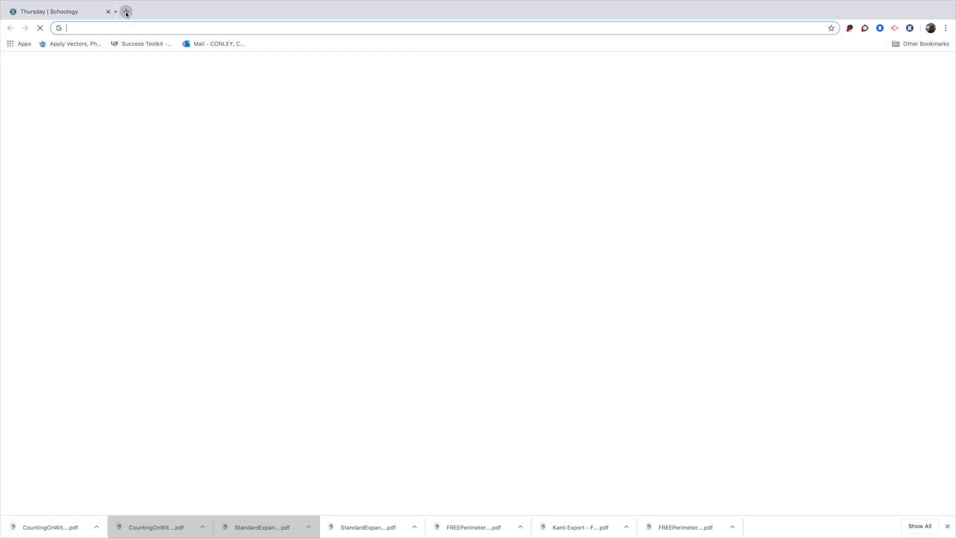
click(125, 12)
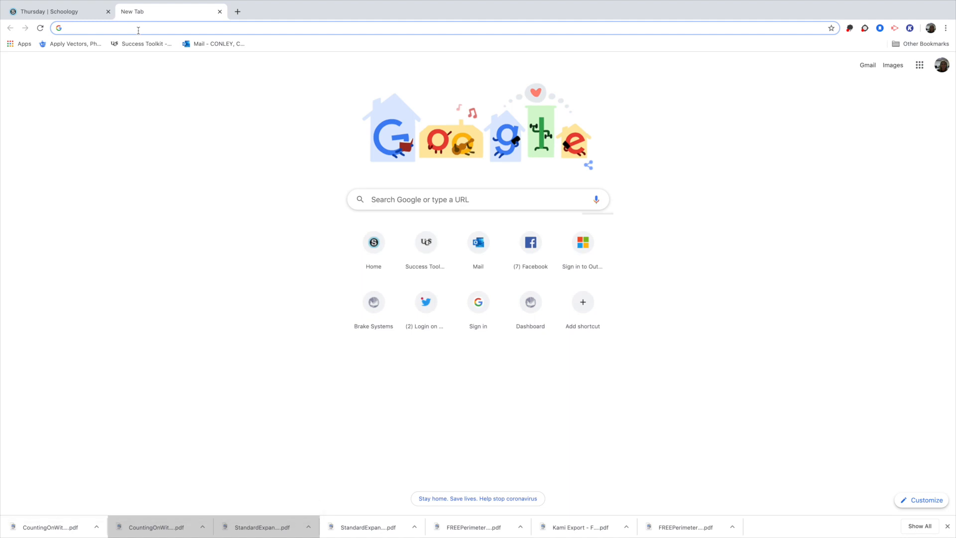
text(kami)
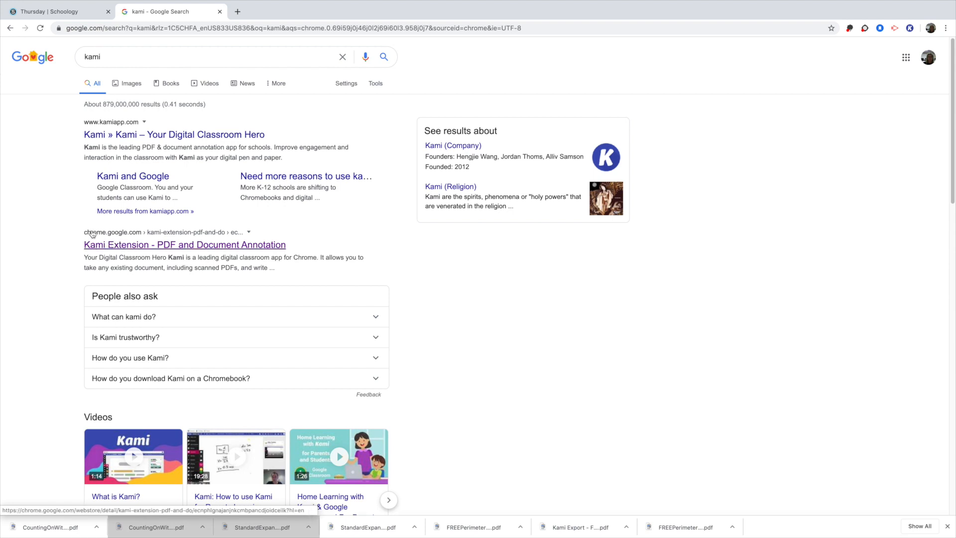
mouse_move(141, 239)
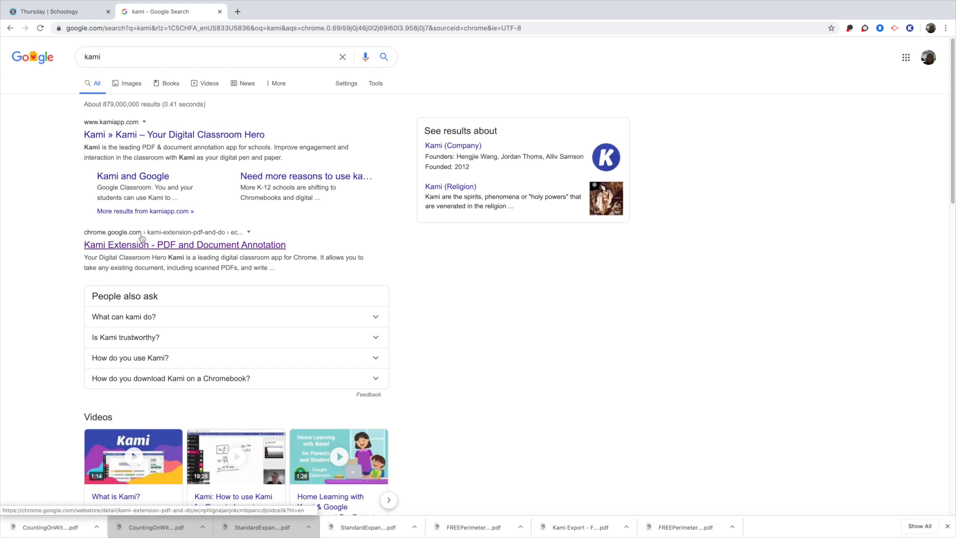
mouse_move(125, 247)
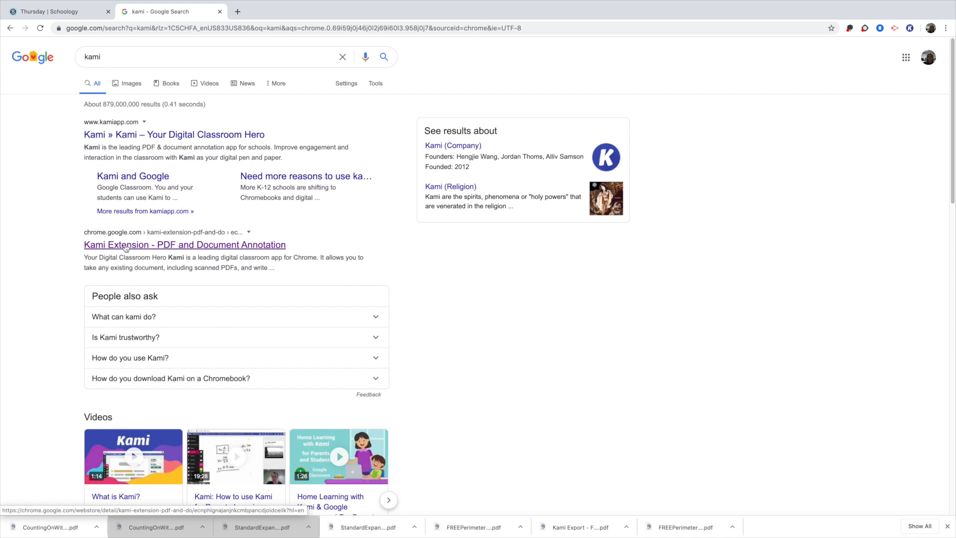
mouse_move(139, 243)
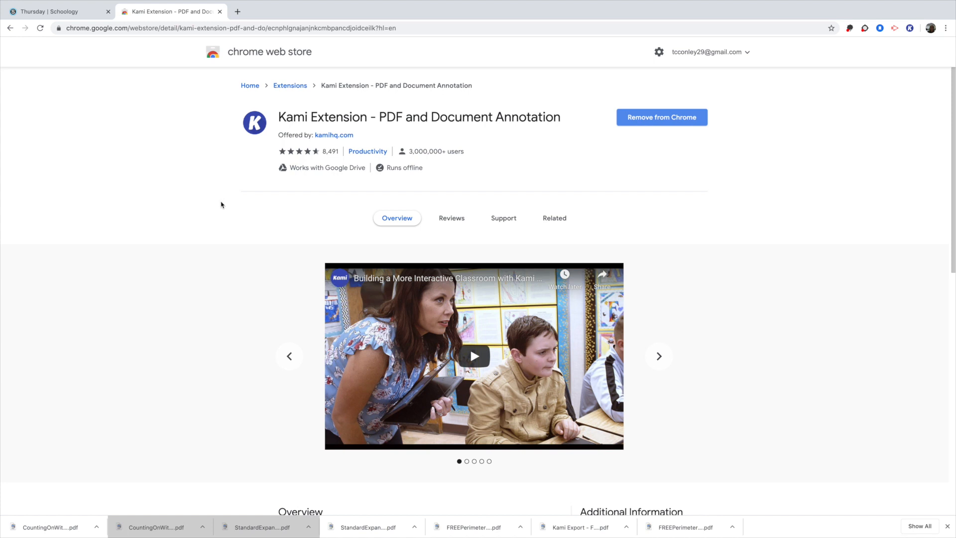
click(659, 356)
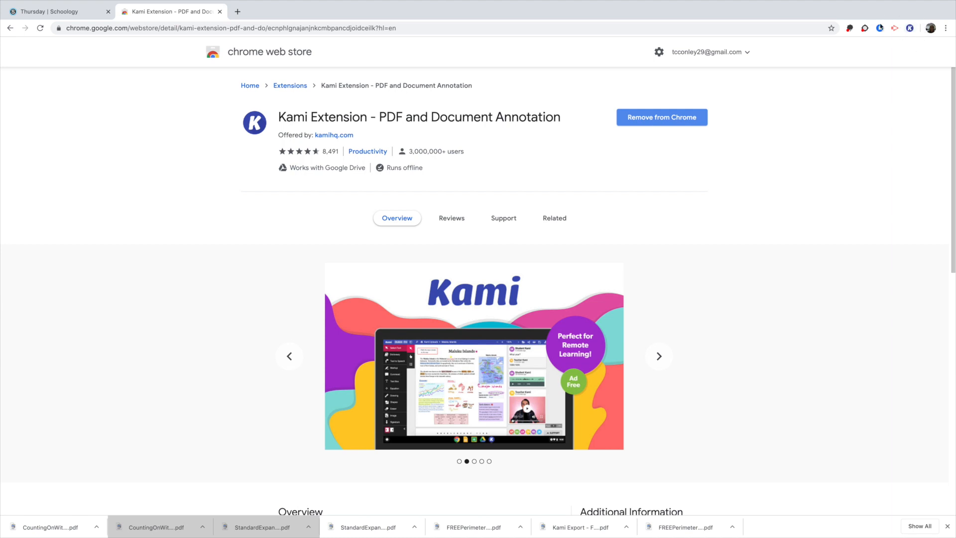
click(660, 355)
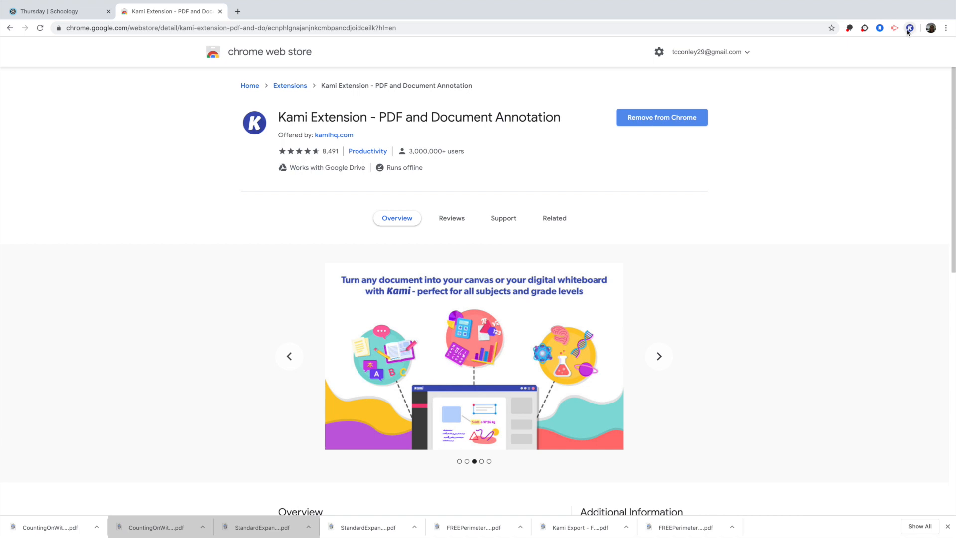
mouse_move(910, 28)
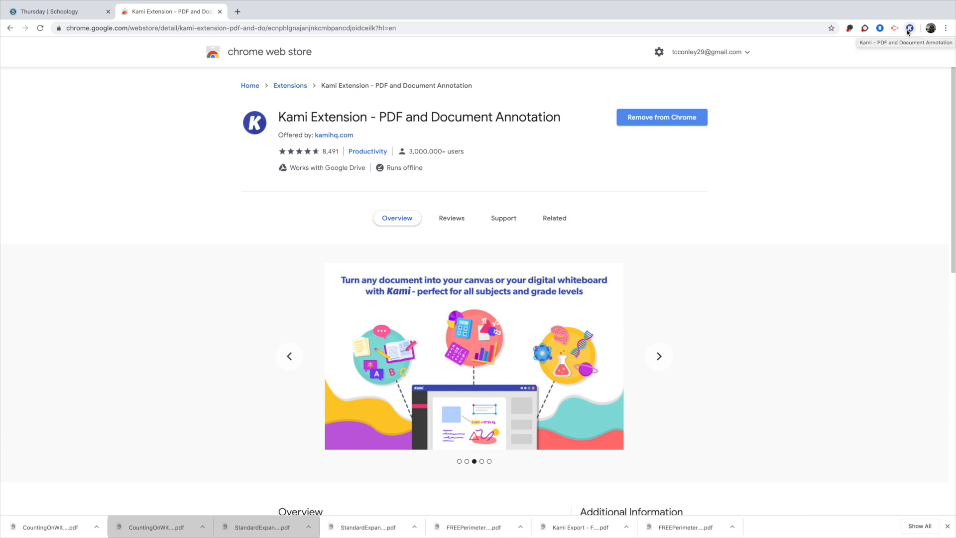
- Load CountingOnWithMoney (1).pdf from Downloads into Kami via Open from Computer
click(911, 27)
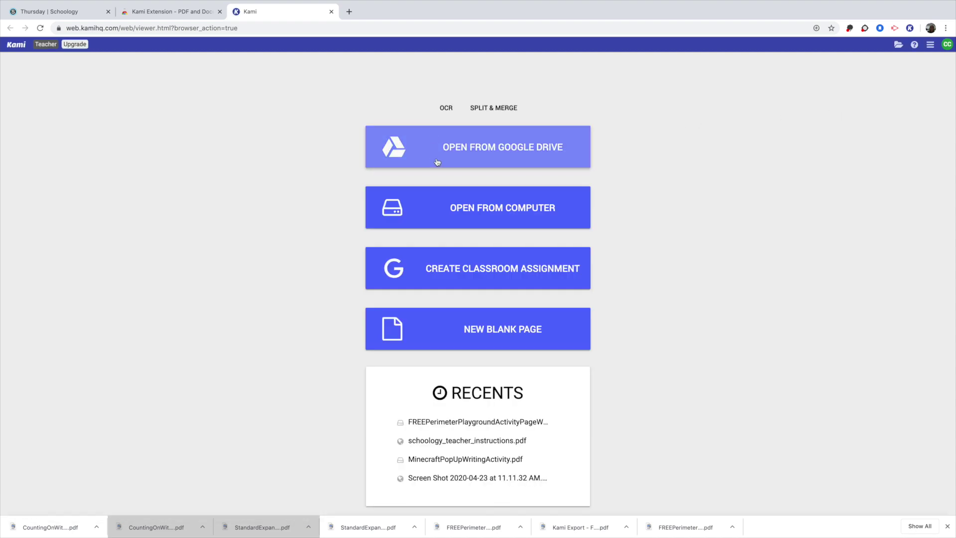
mouse_move(323, 183)
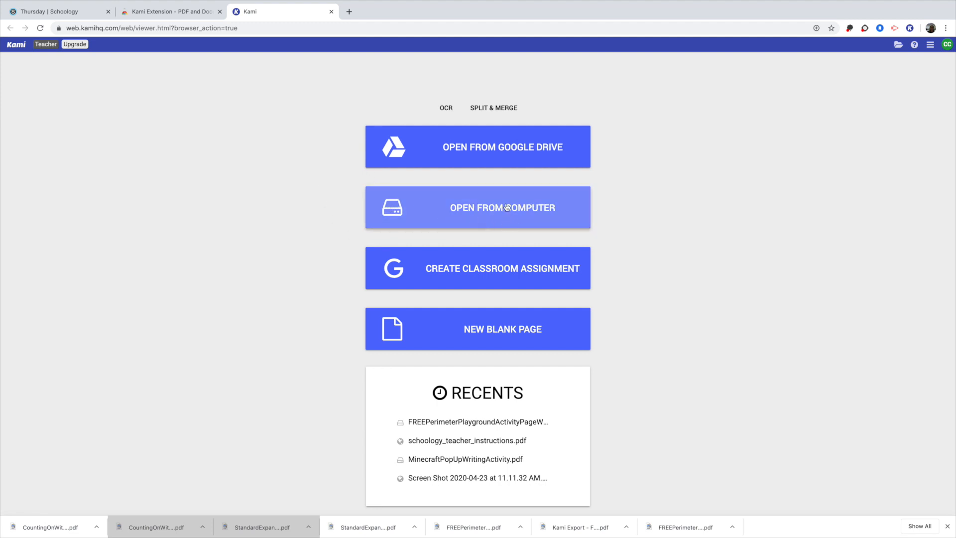
click(502, 208)
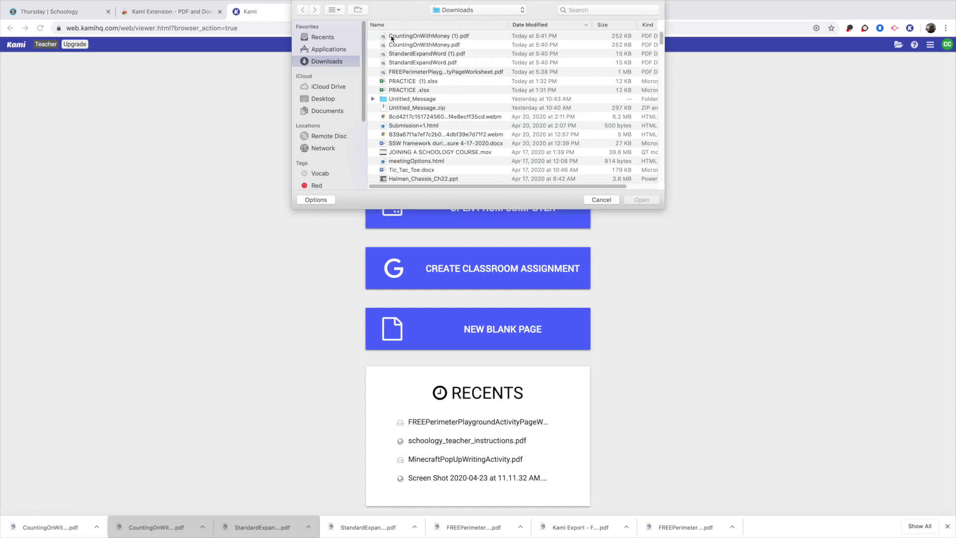
click(430, 36)
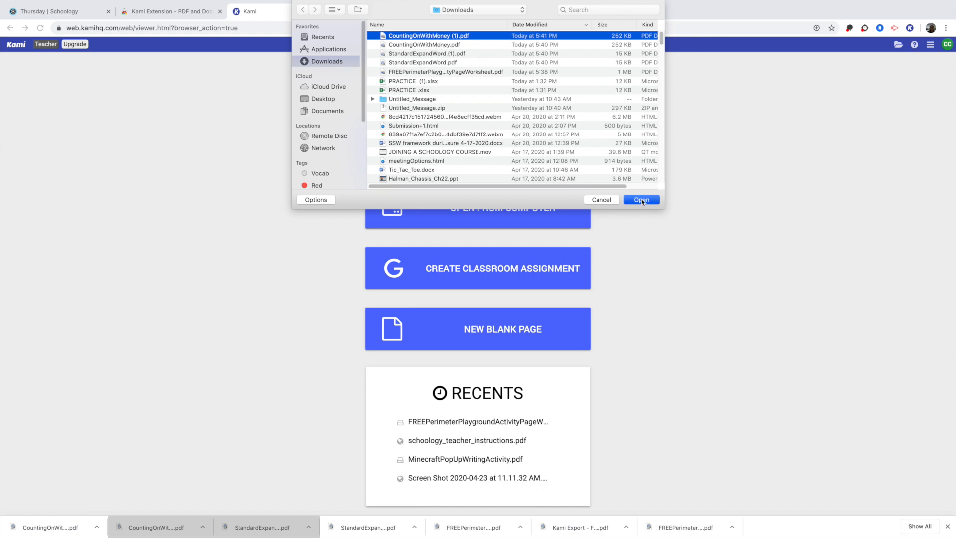
click(642, 199)
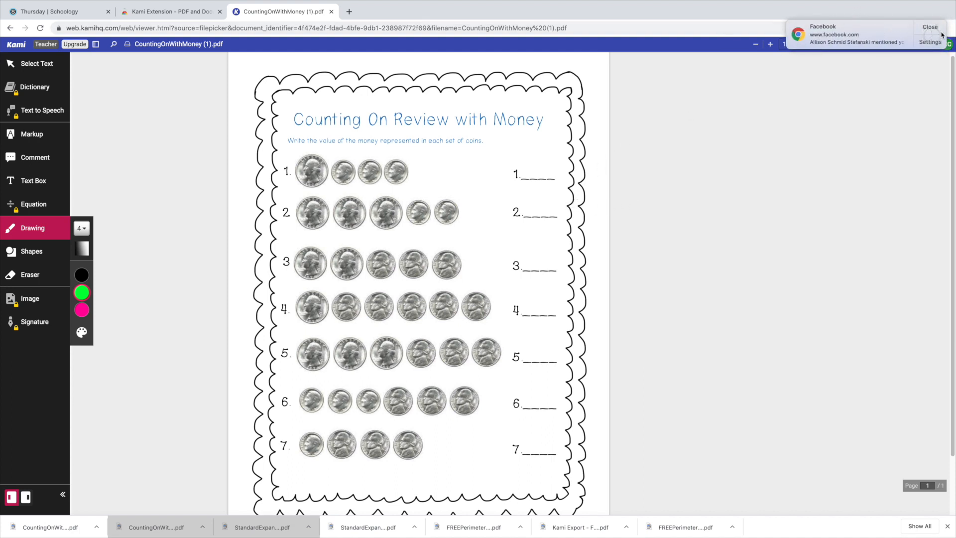
- Dismiss the notification and place a Text Box on the worksheet page
click(930, 27)
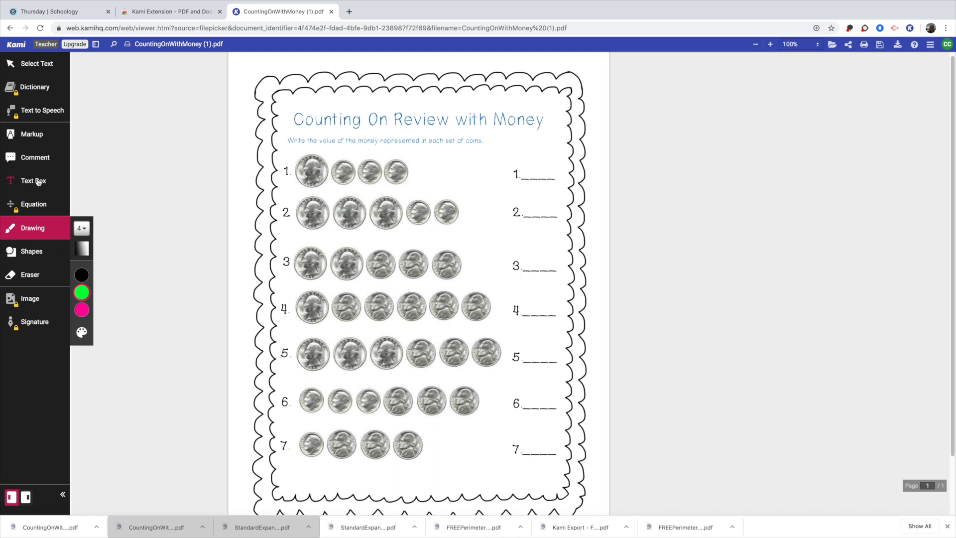
click(33, 180)
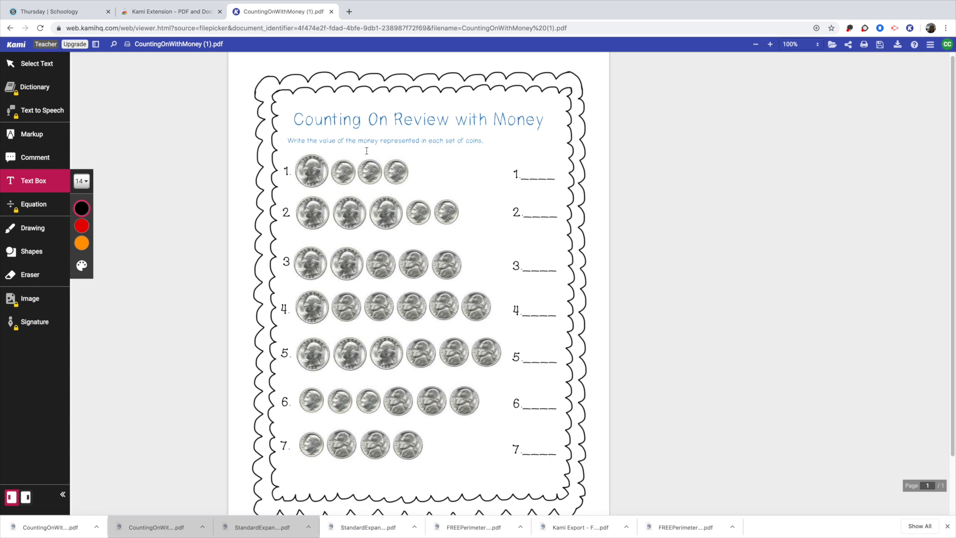
click(530, 174)
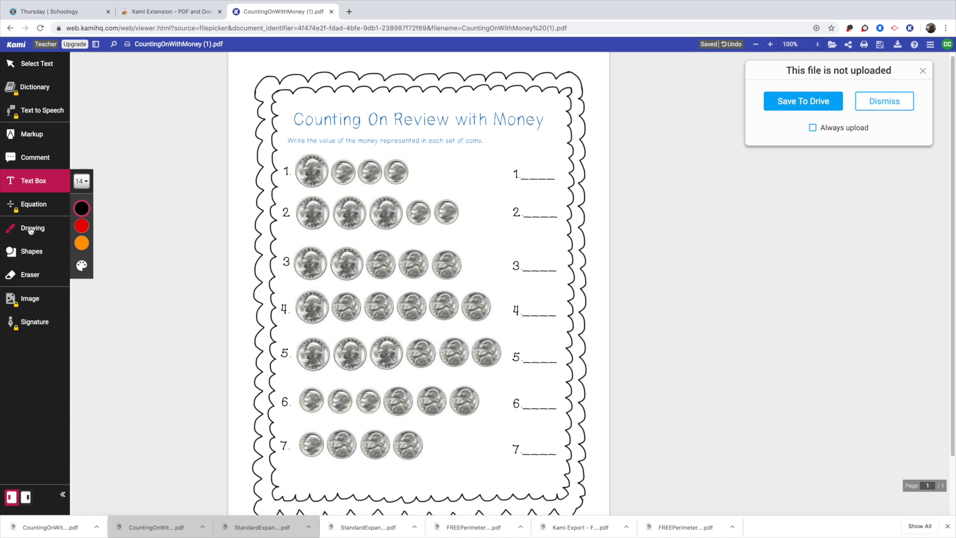
- Handwrite cyan answers 55¢ and 95¢ and begin a dollar answer on line 3
click(33, 227)
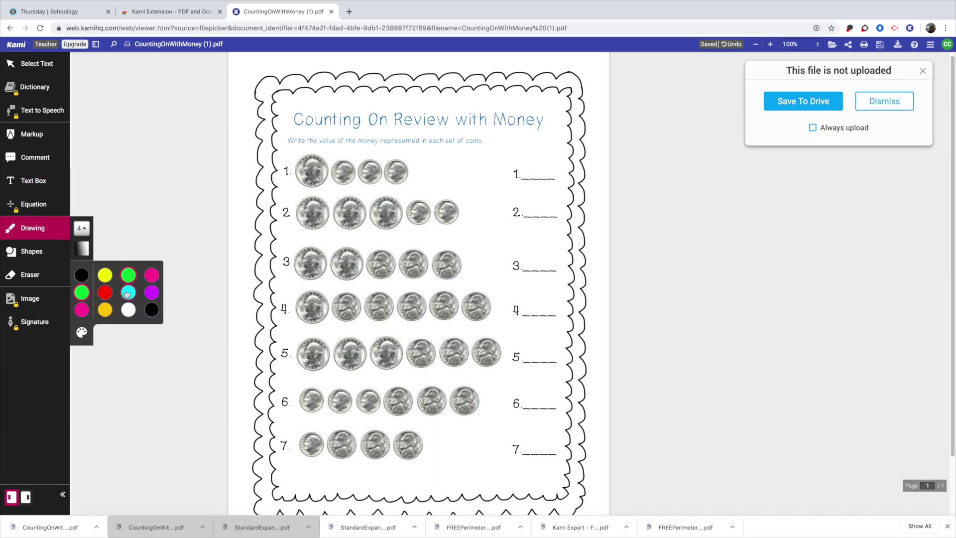
click(127, 293)
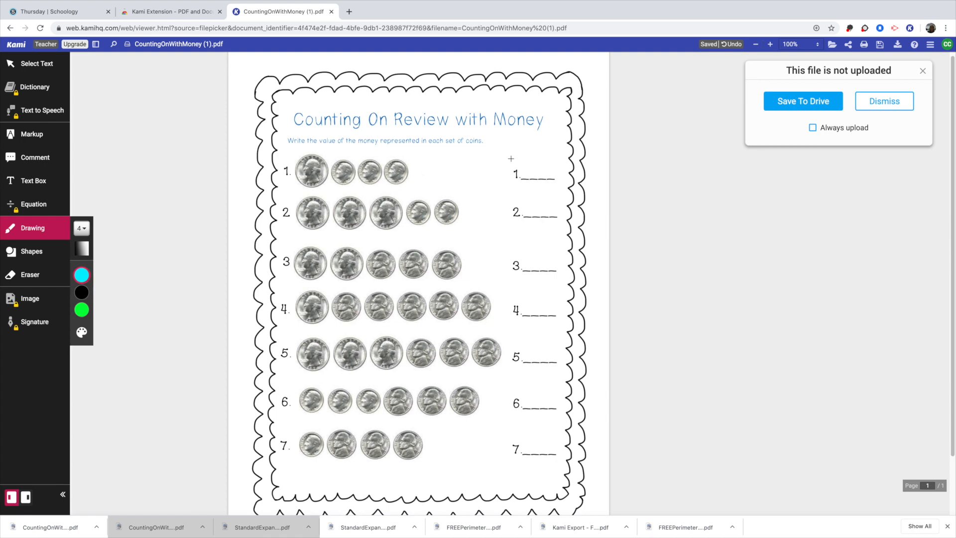
drag(517, 173, 531, 158)
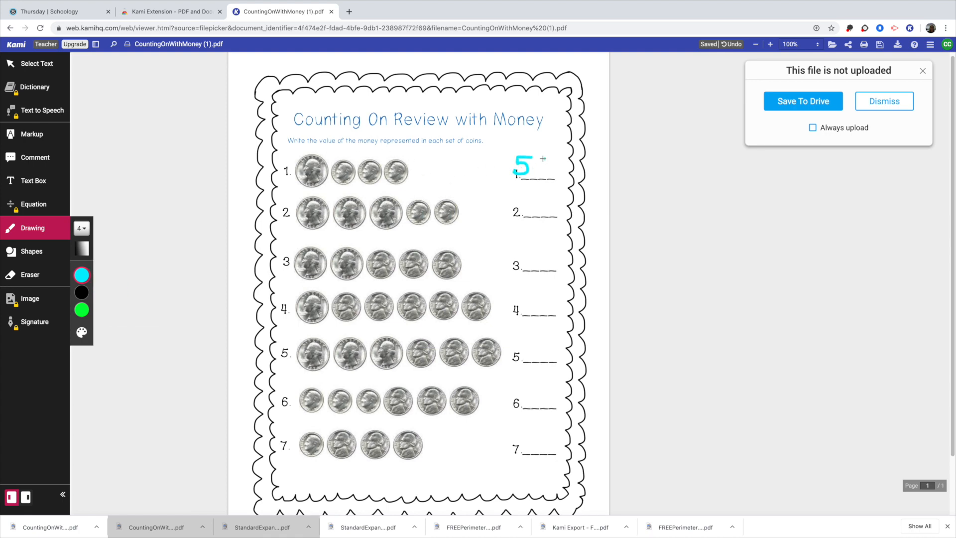
text(5¢)
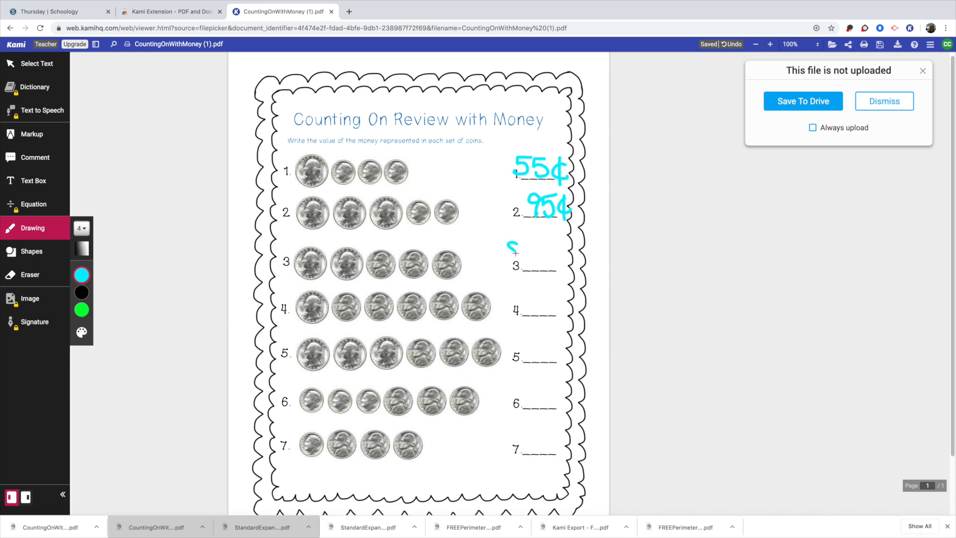
drag(518, 250, 531, 262)
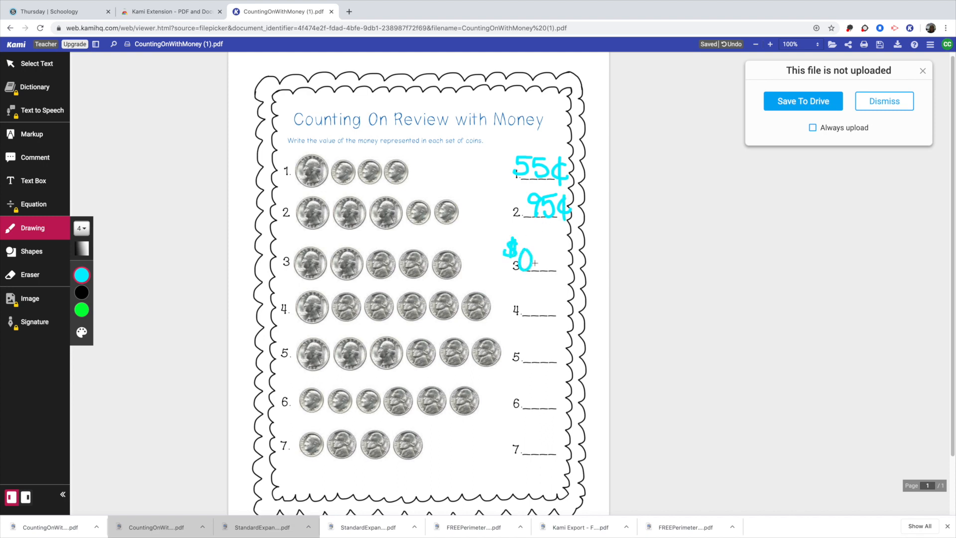
drag(531, 262, 555, 262)
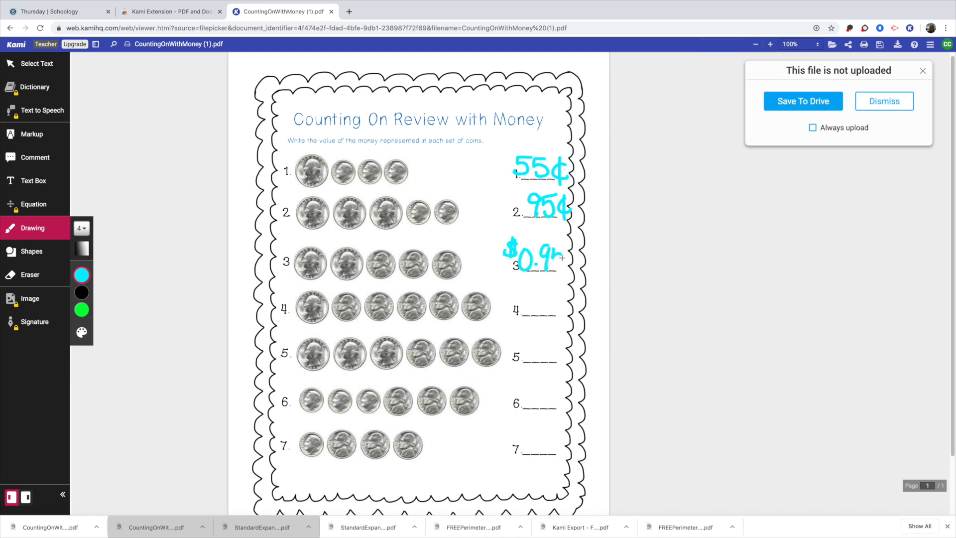
- Erase the unfinished $0.9… handwriting on answer line 3
click(29, 275)
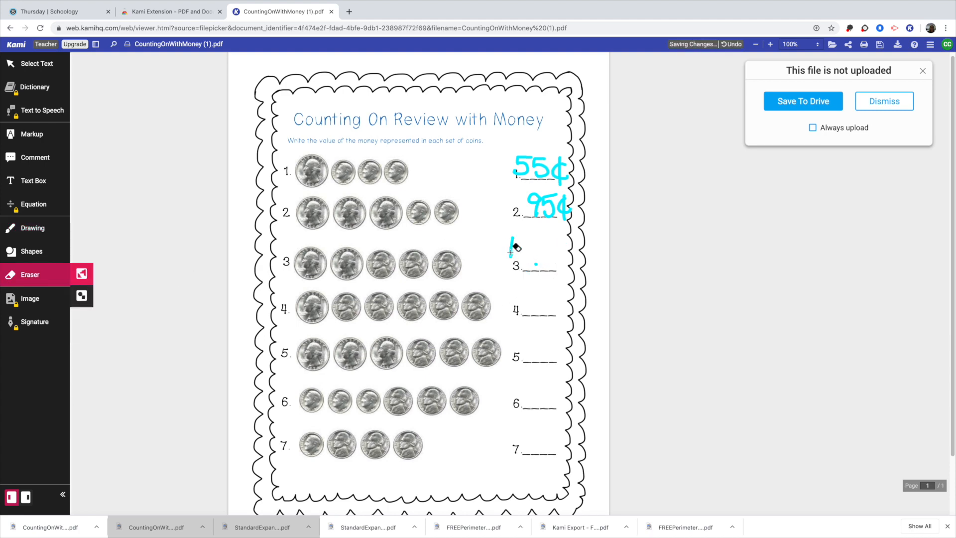
drag(511, 247, 534, 267)
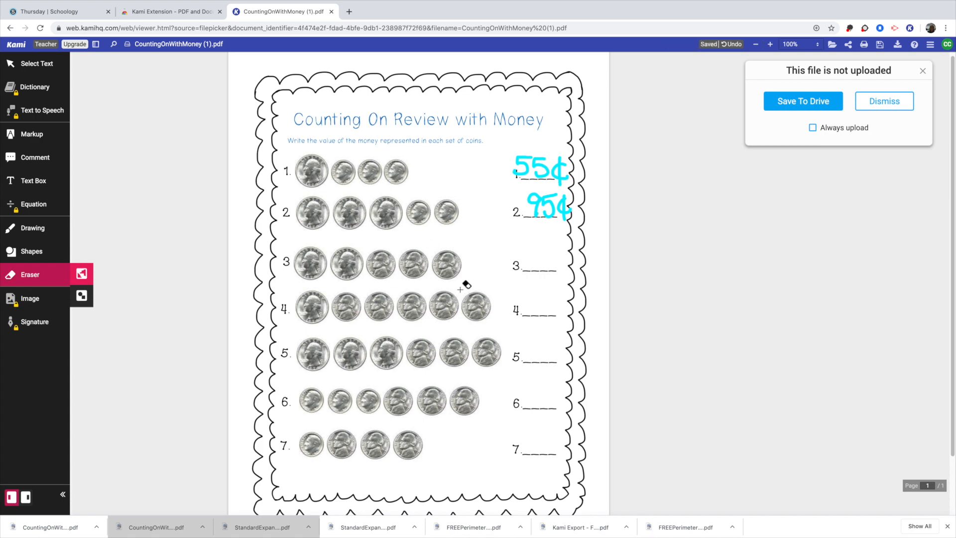
mouse_move(396, 257)
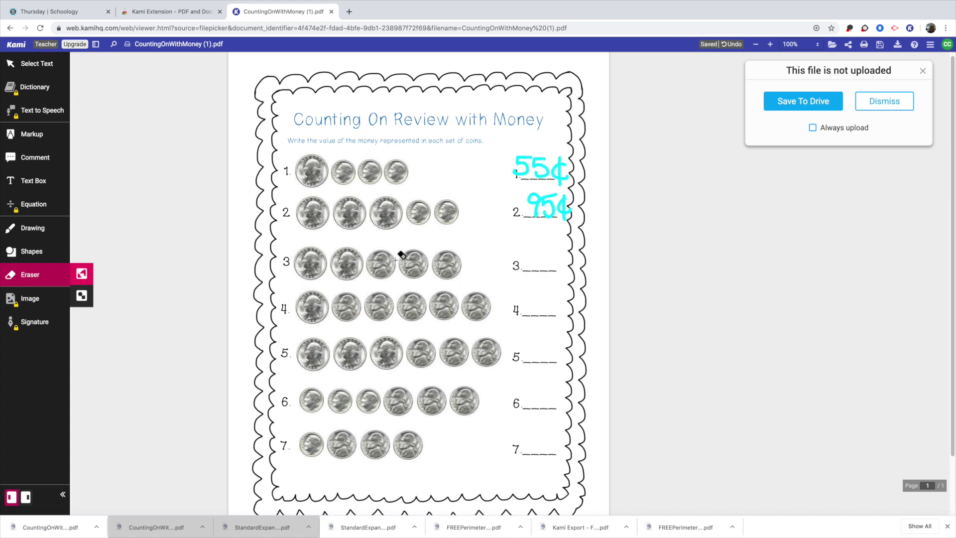
mouse_move(402, 207)
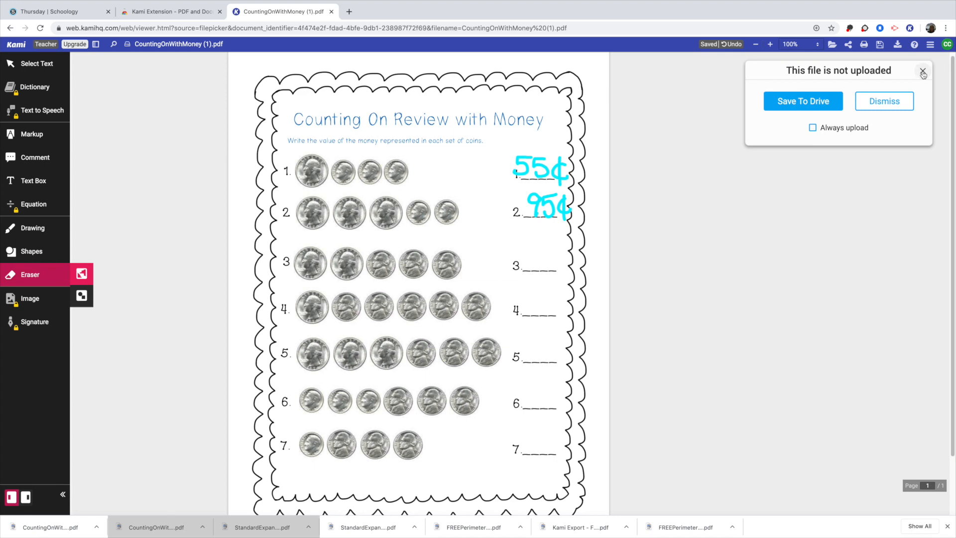
- Dismiss the not-uploaded notice and download the annotated worksheet as a PDF export
click(923, 71)
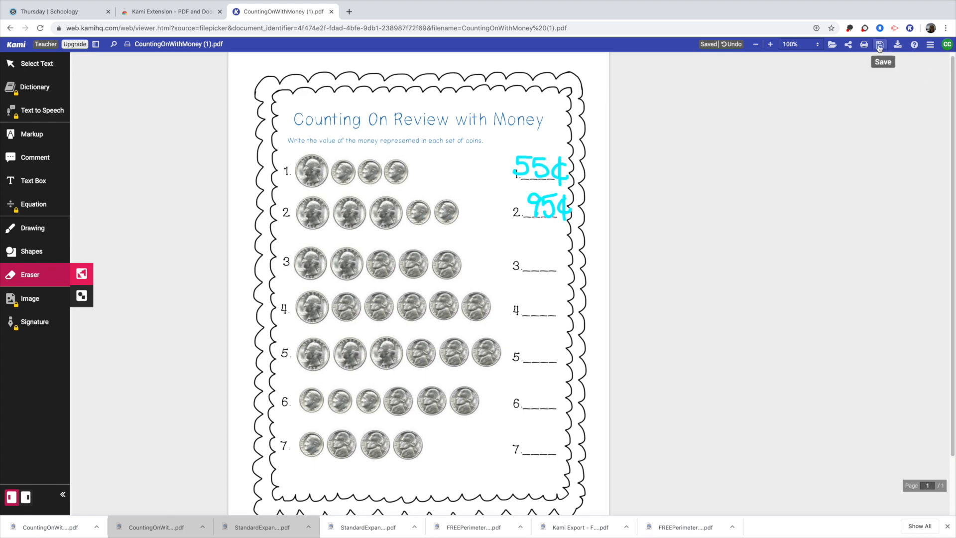
click(881, 45)
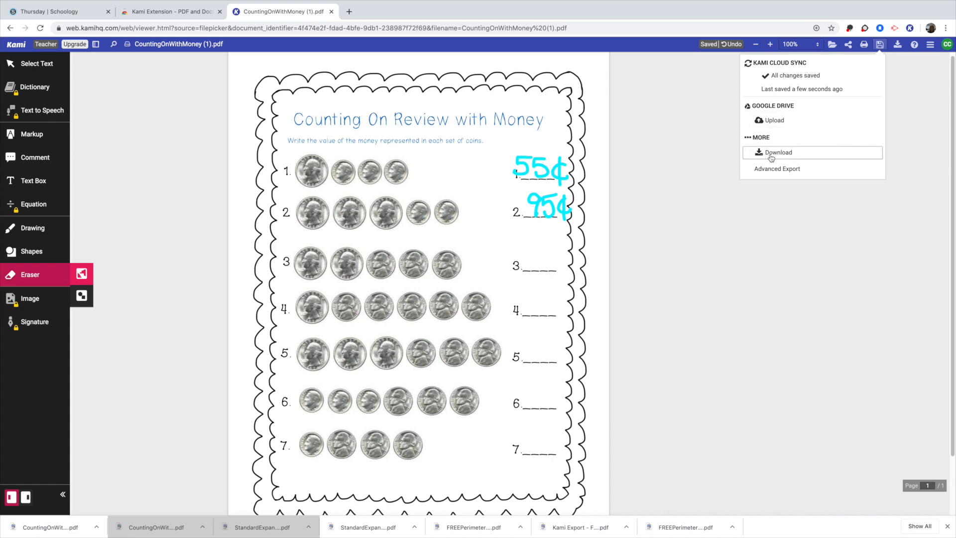
click(779, 152)
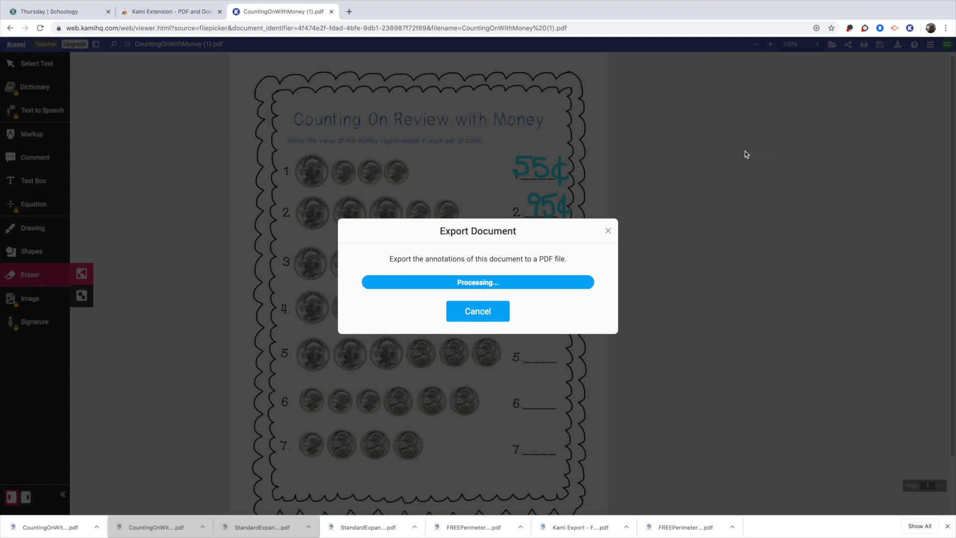
mouse_move(715, 176)
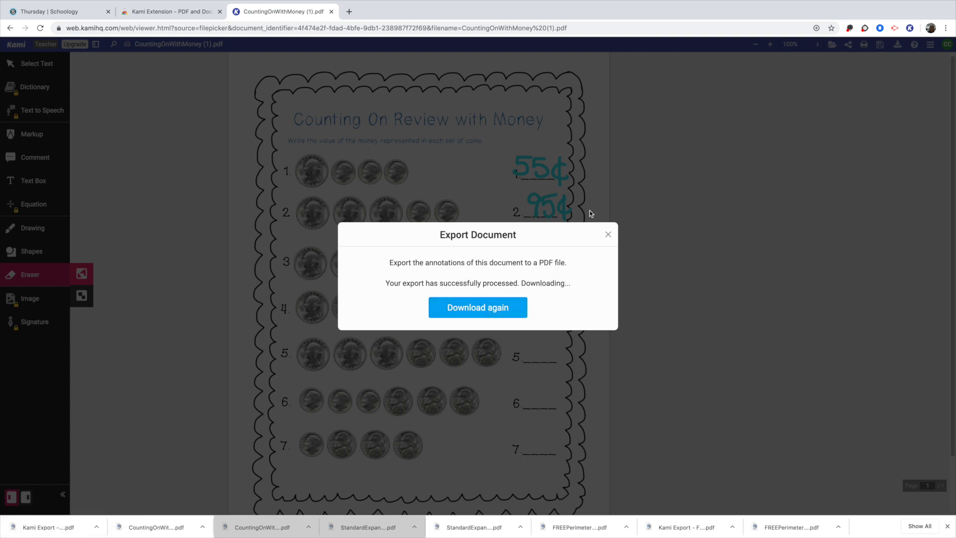
- View the downloaded Kami Export PDF showing the 55¢ and 95¢ answers
click(608, 234)
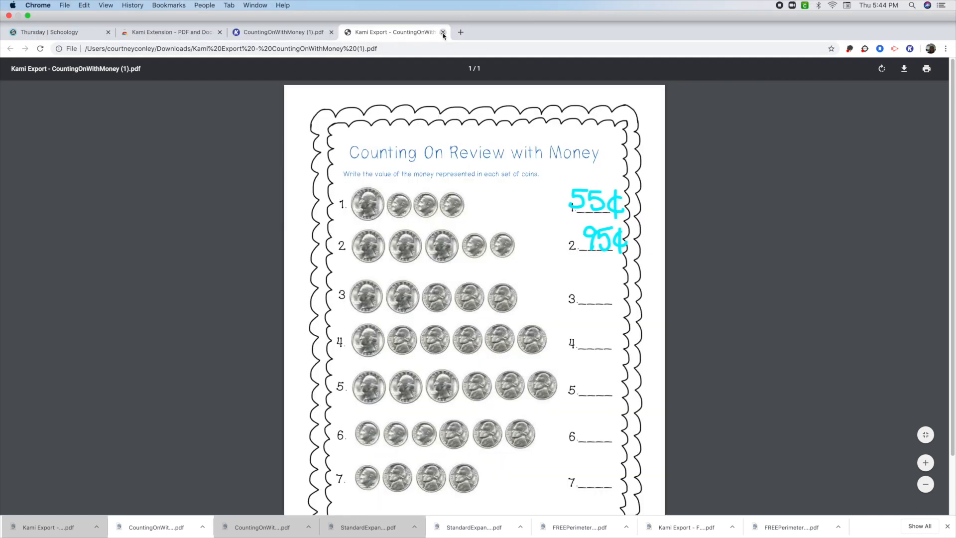
- Close the PDF preview and go to the PRACTICE COURSE: Section 1 materials list
click(443, 32)
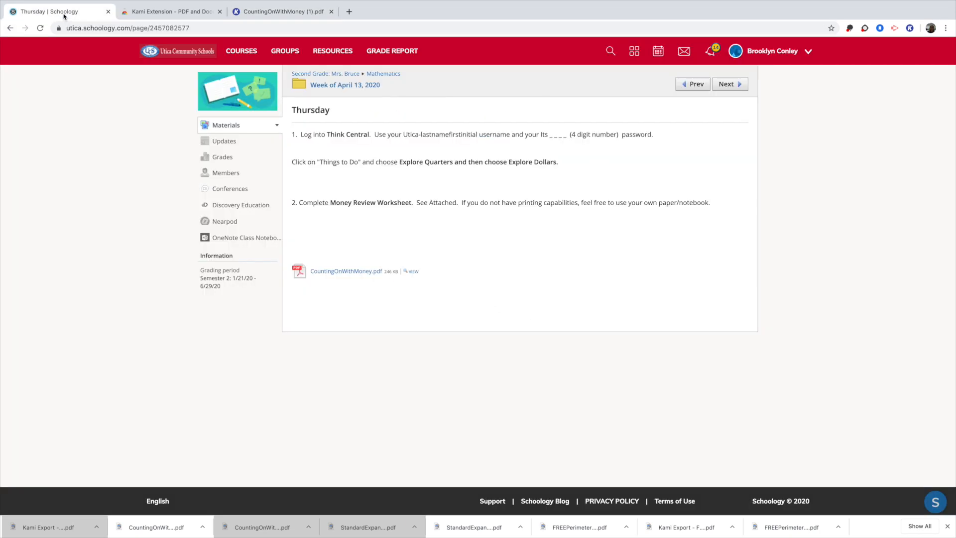
mouse_move(209, 99)
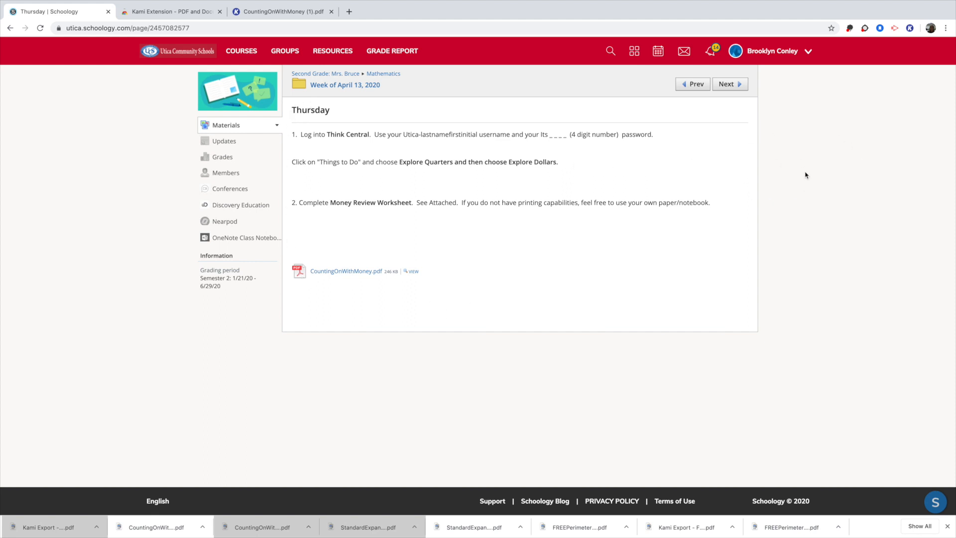
mouse_move(335, 276)
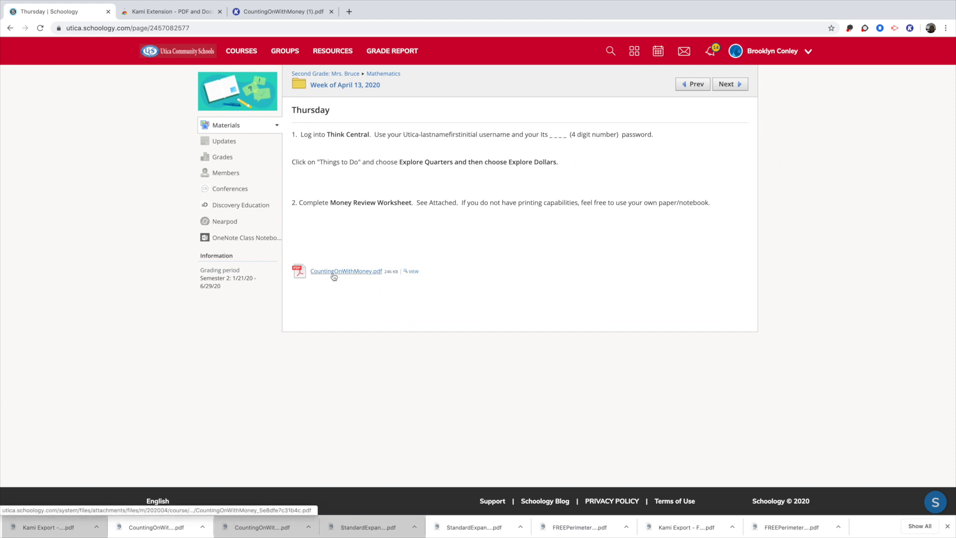
mouse_move(353, 88)
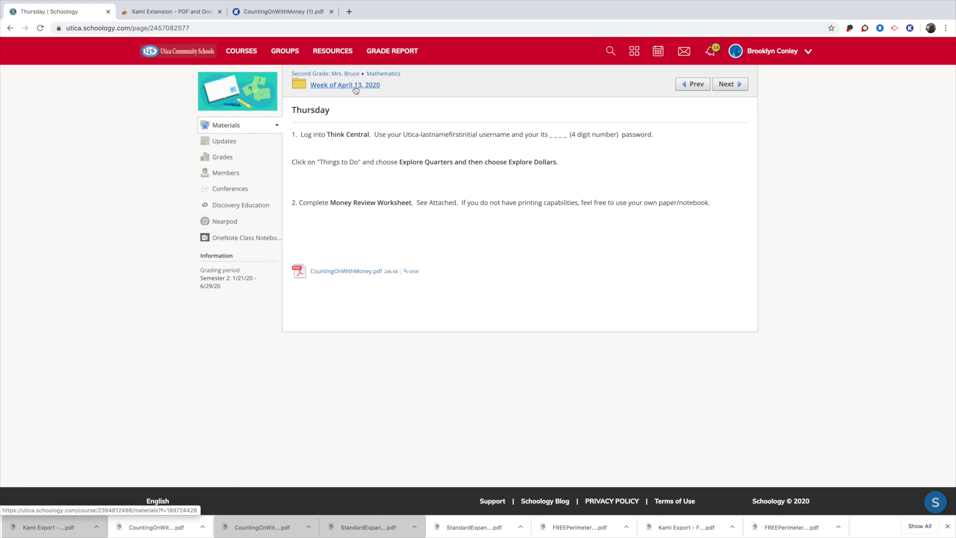
mouse_move(329, 78)
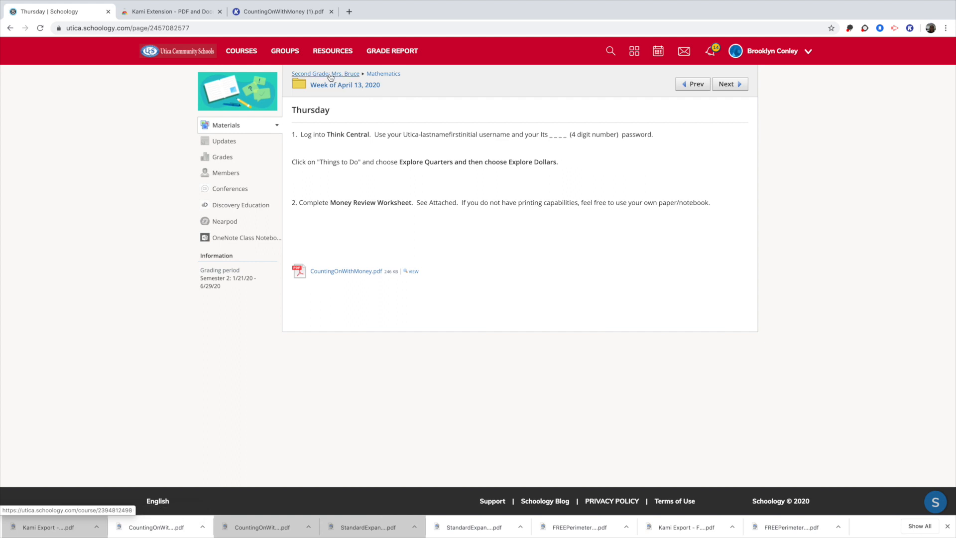
click(325, 74)
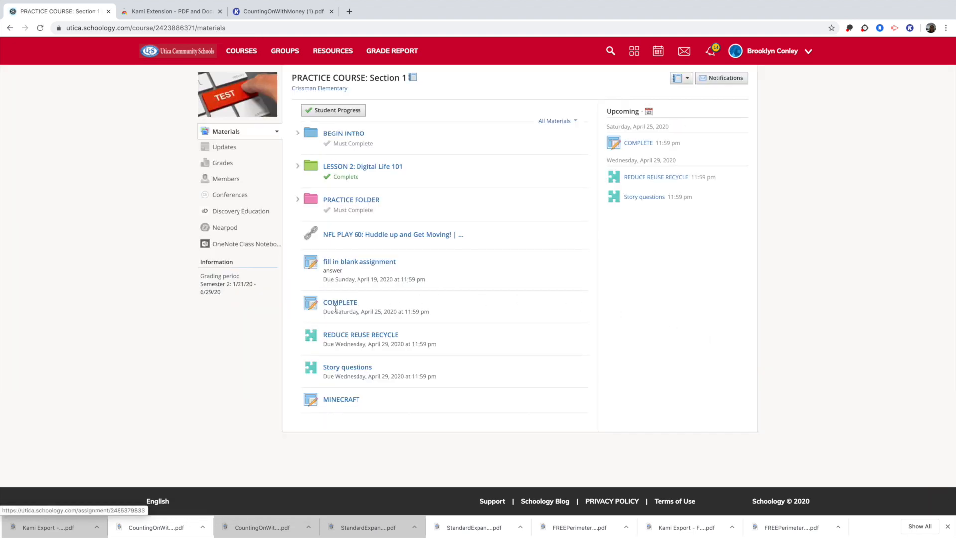
- Open the COMPLETE assignment and start Re-submit Assignment
click(340, 302)
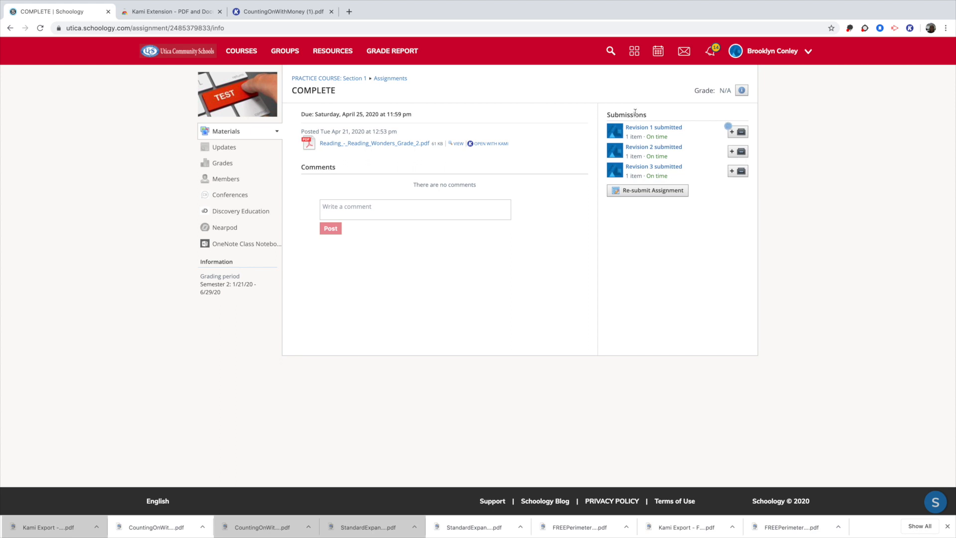
mouse_move(645, 181)
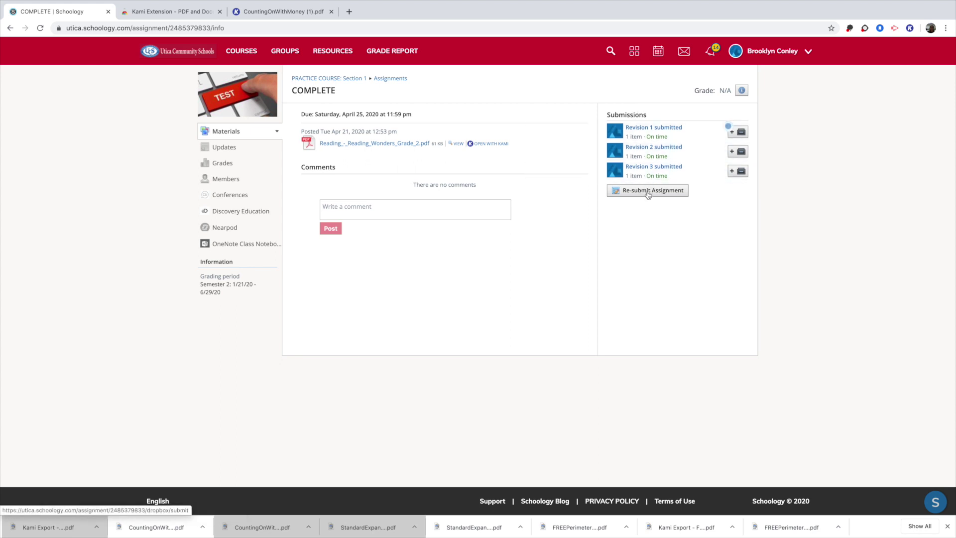
mouse_move(610, 225)
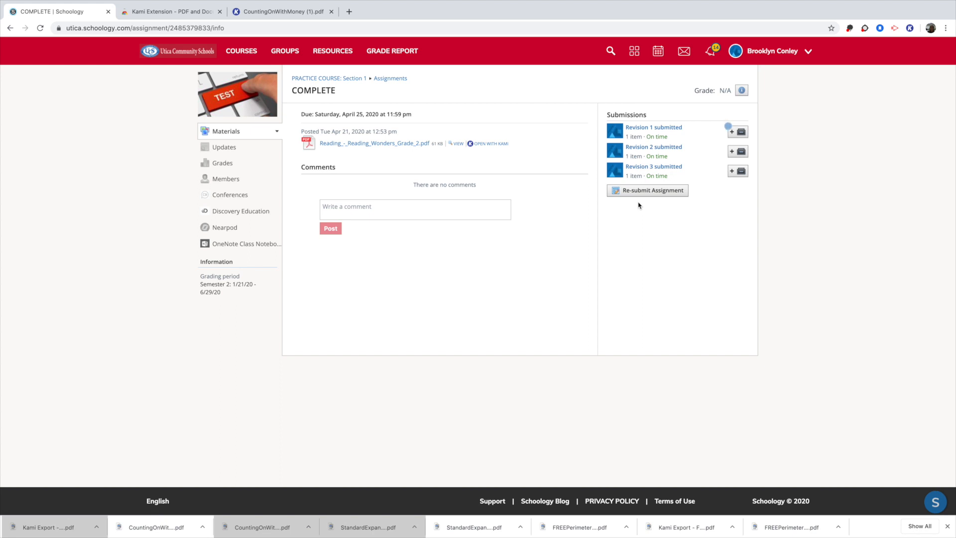
mouse_move(651, 206)
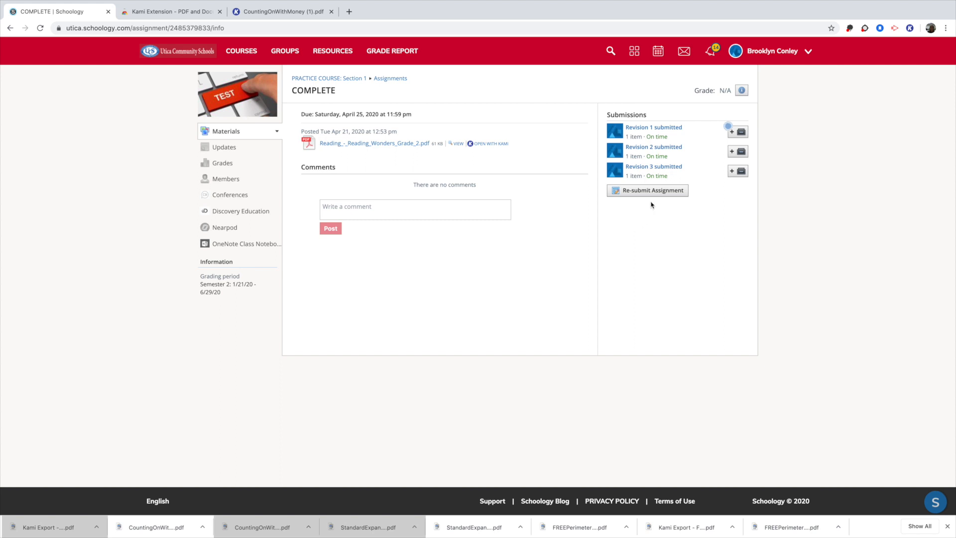
click(647, 191)
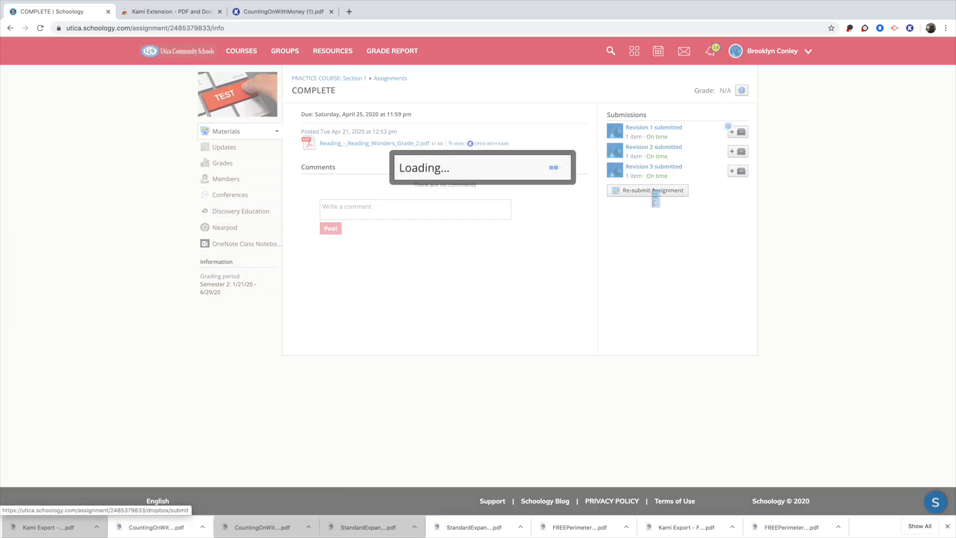
- Attach Kami Export – CountingOnWithMoney (1).pdf from Downloads and submit it as Revision 4
click(647, 190)
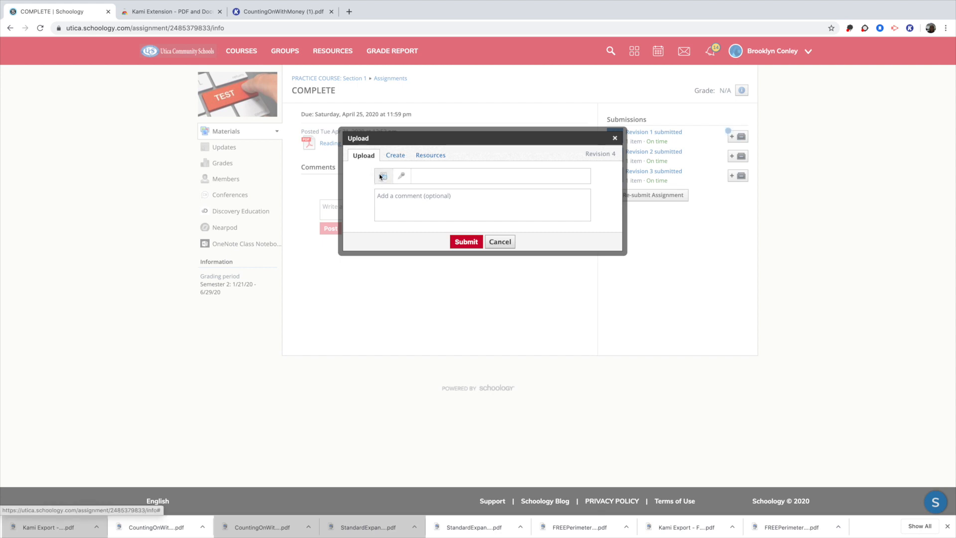
mouse_move(383, 176)
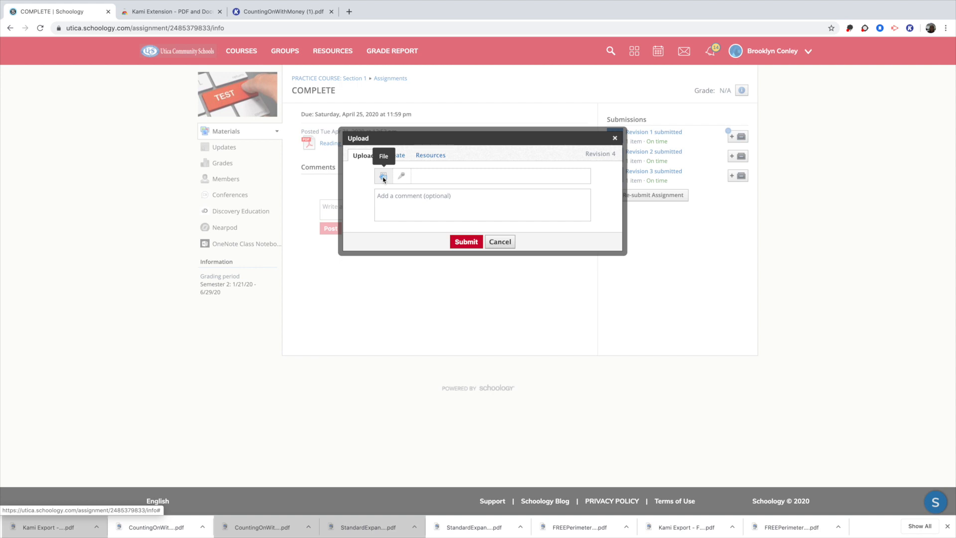
click(382, 175)
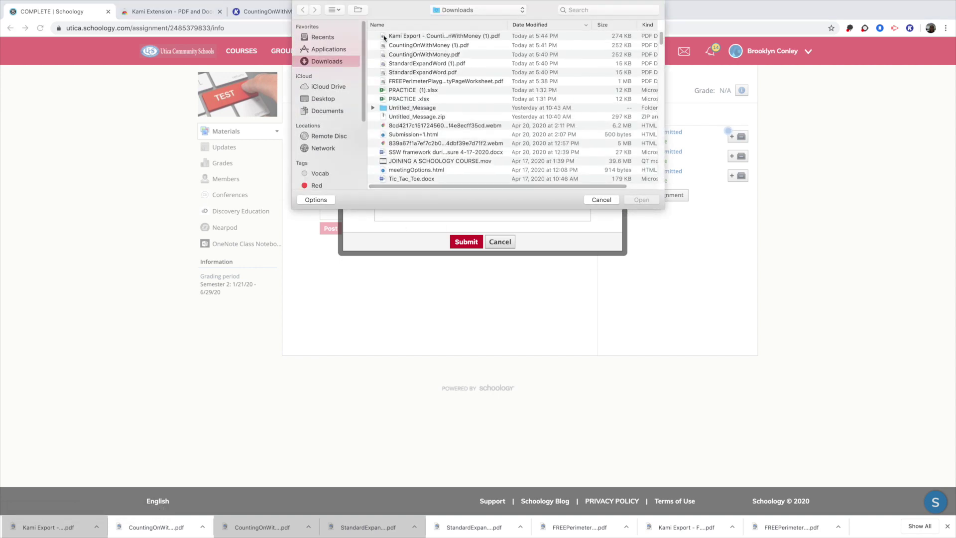
click(438, 36)
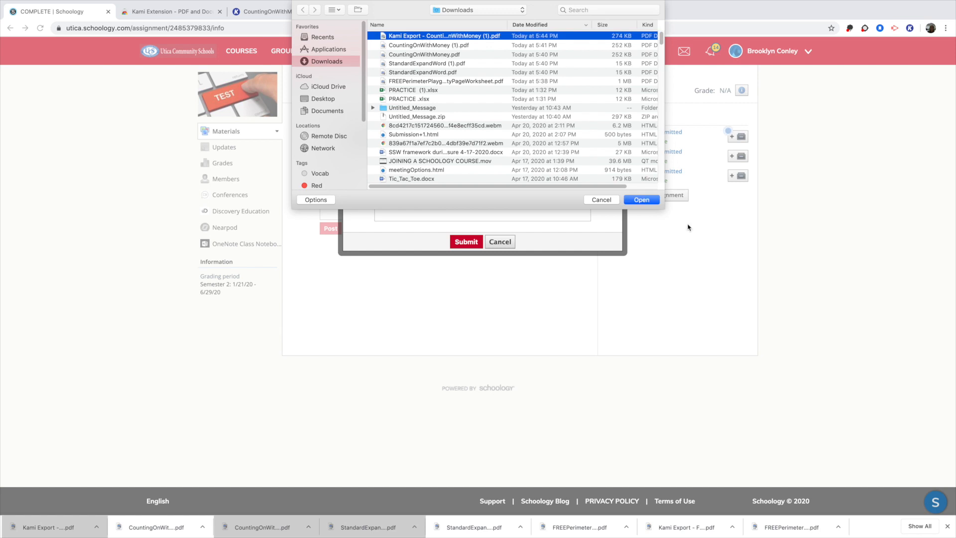
click(642, 199)
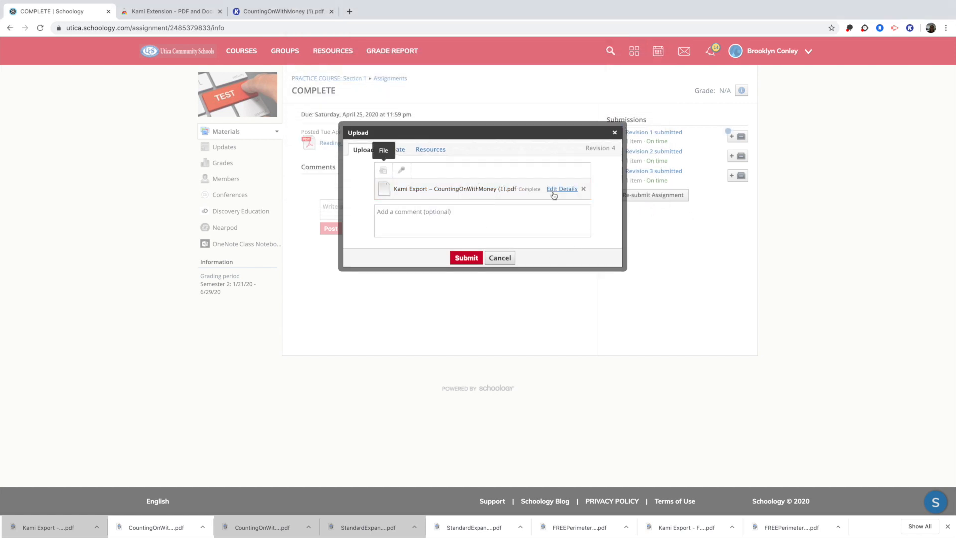
click(466, 257)
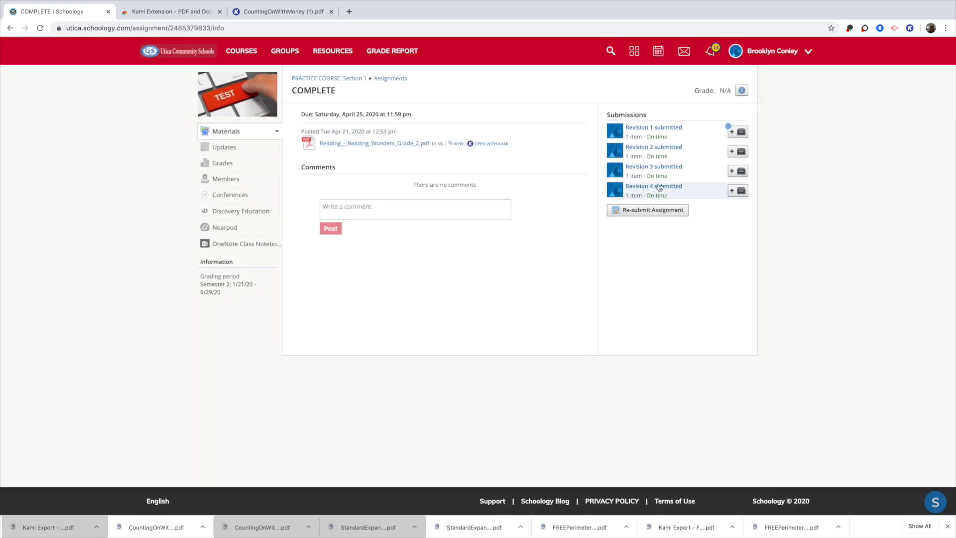
- View the Revision 4 submission showing 55¢ and 95¢ answers, then return to the previous page
click(653, 185)
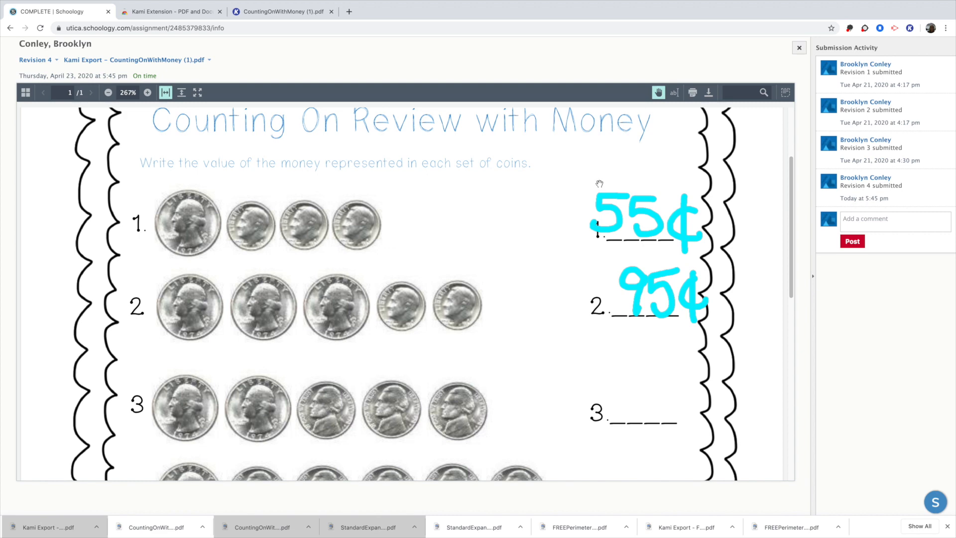
mouse_move(145, 38)
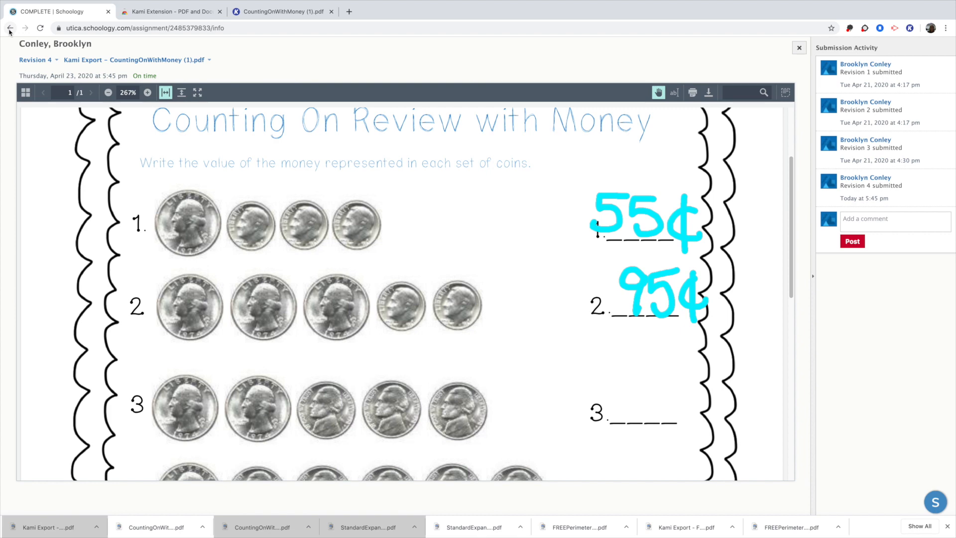
mouse_move(9, 26)
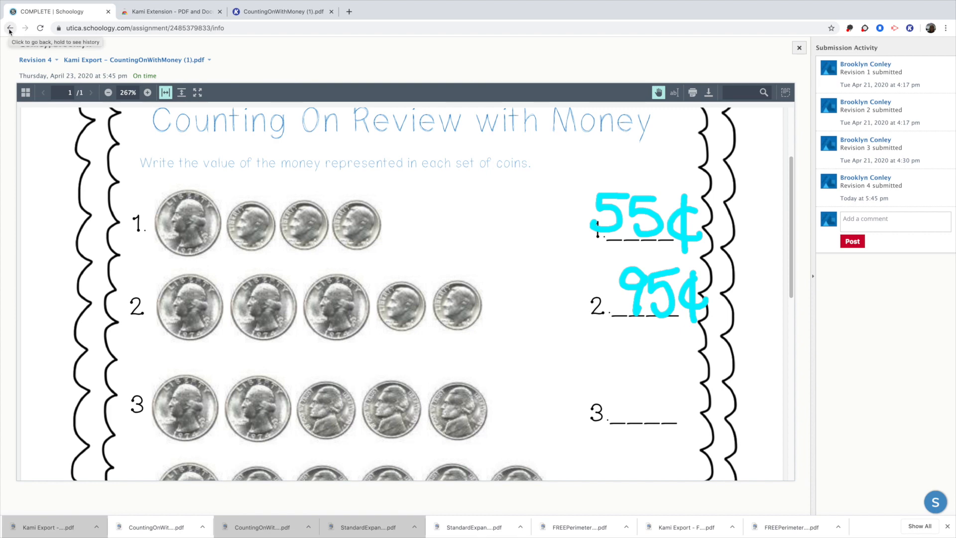
click(9, 27)
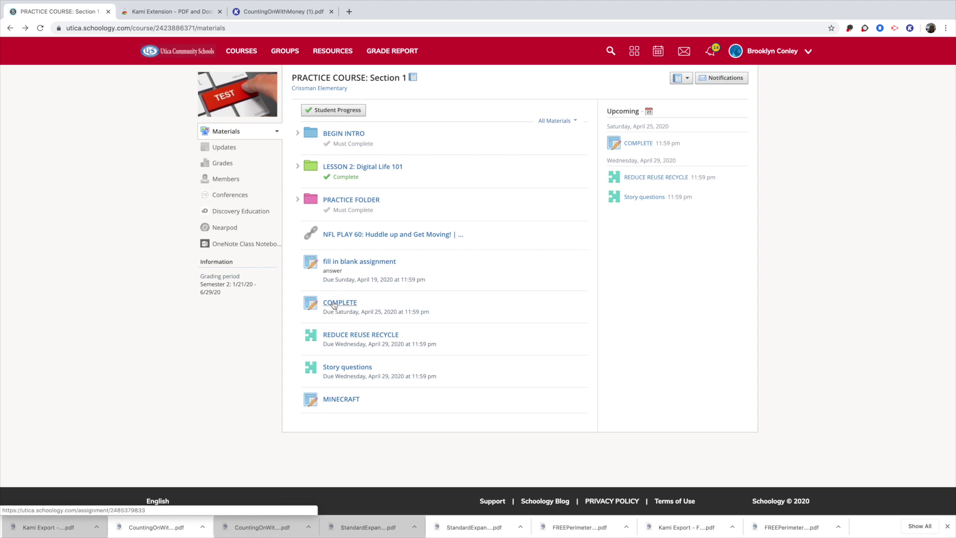
- Reopen the COMPLETE assignment listing four on-time revisions, then start a new blank browser tab
click(340, 303)
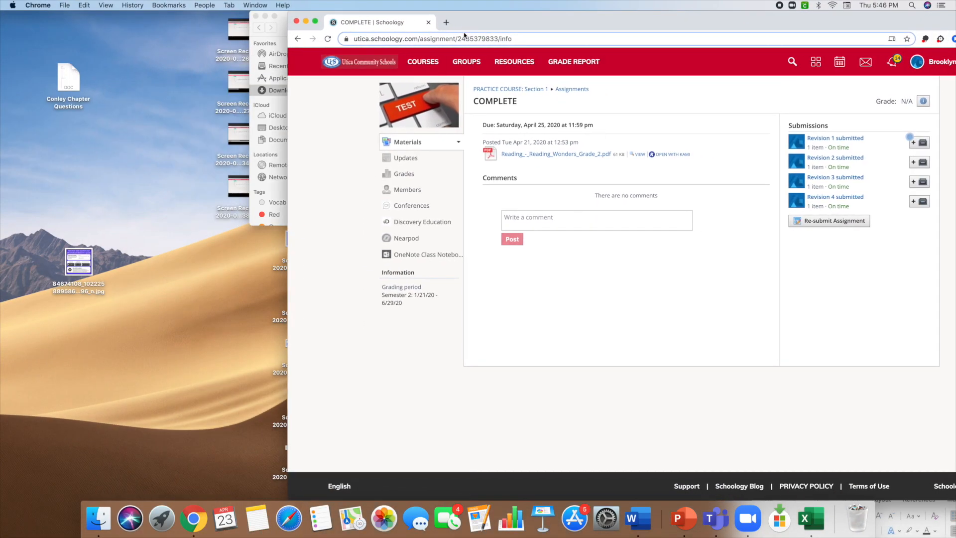
click(446, 22)
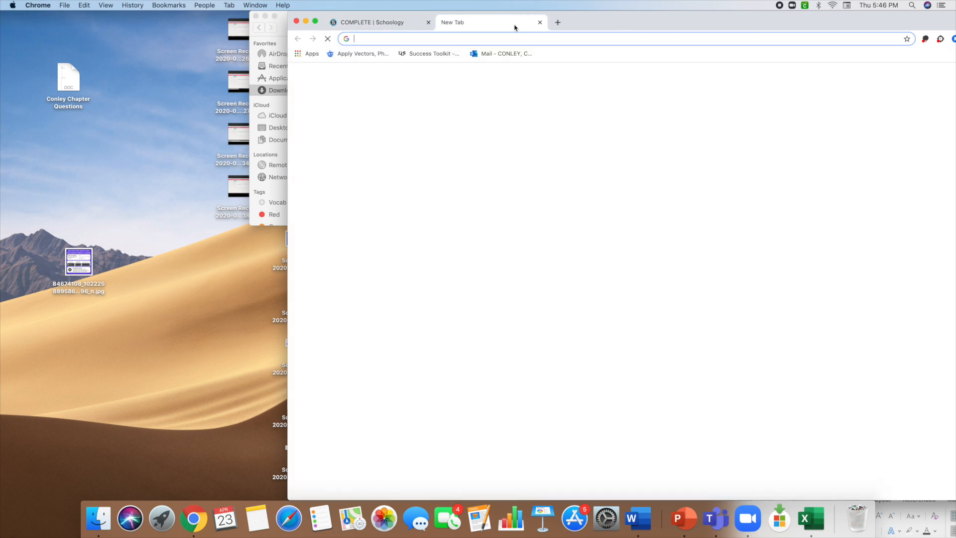